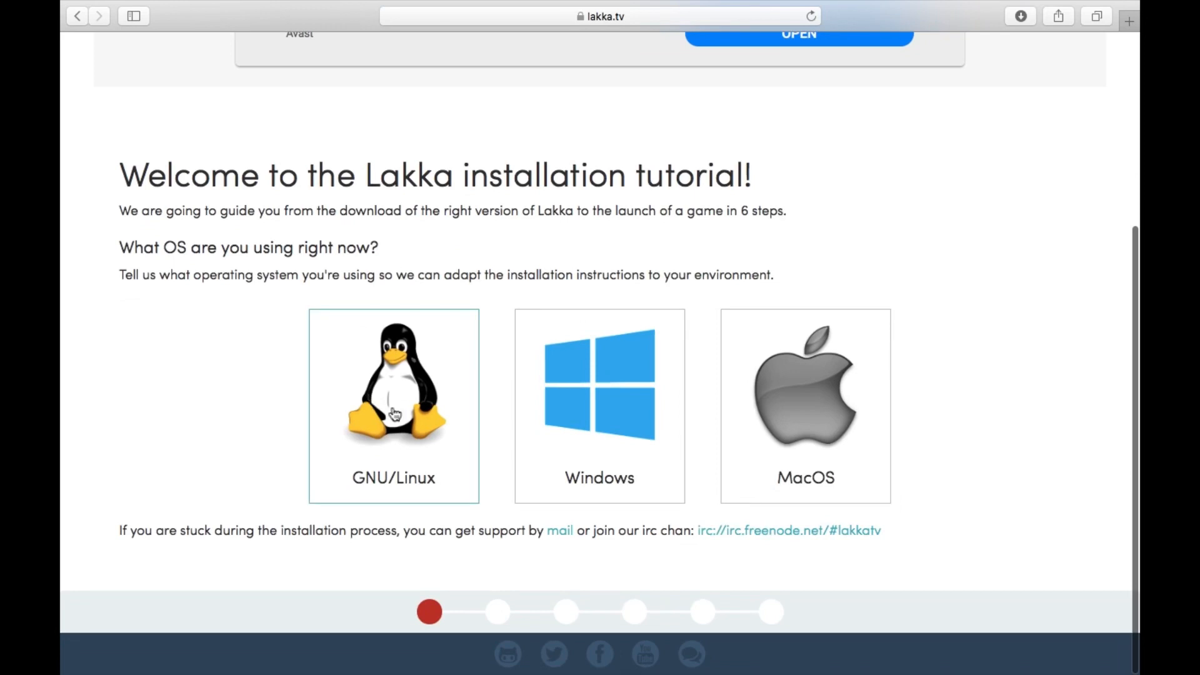
Step: On lakka.tv, choose an operating system and Raspberry Pi 4 as the hardware
{"action": "left_click", "coordinate": [394, 409]}
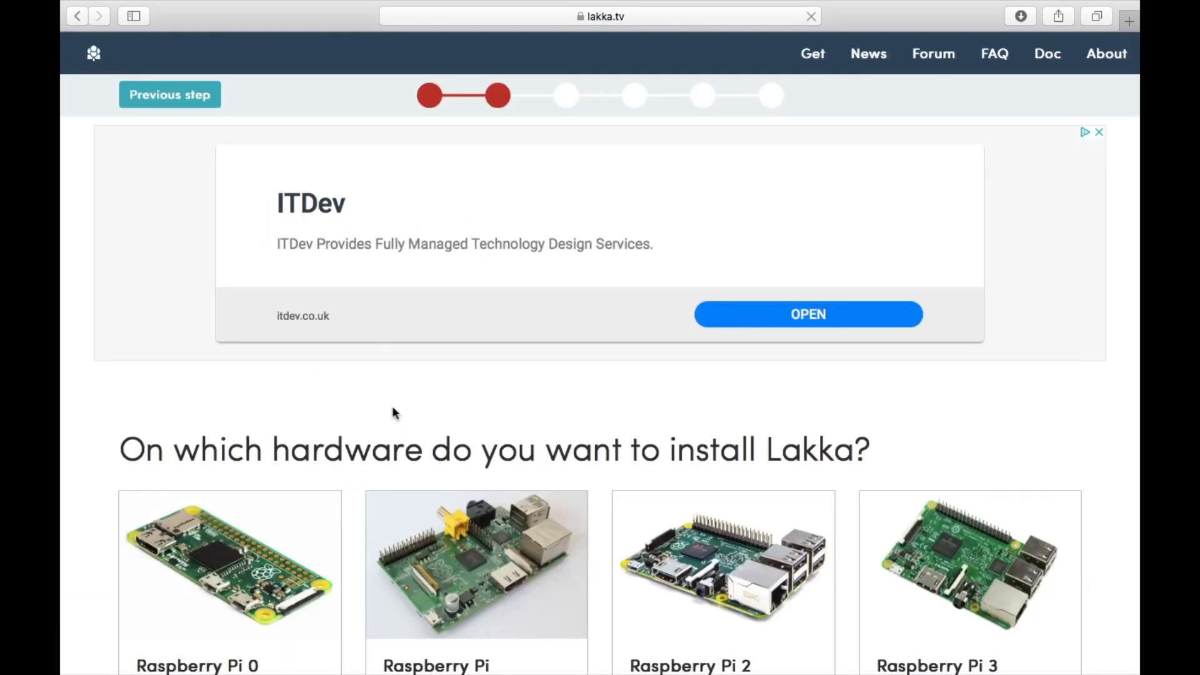
{"action": "scroll", "scroll_direction": "down", "scroll_amount": 3}
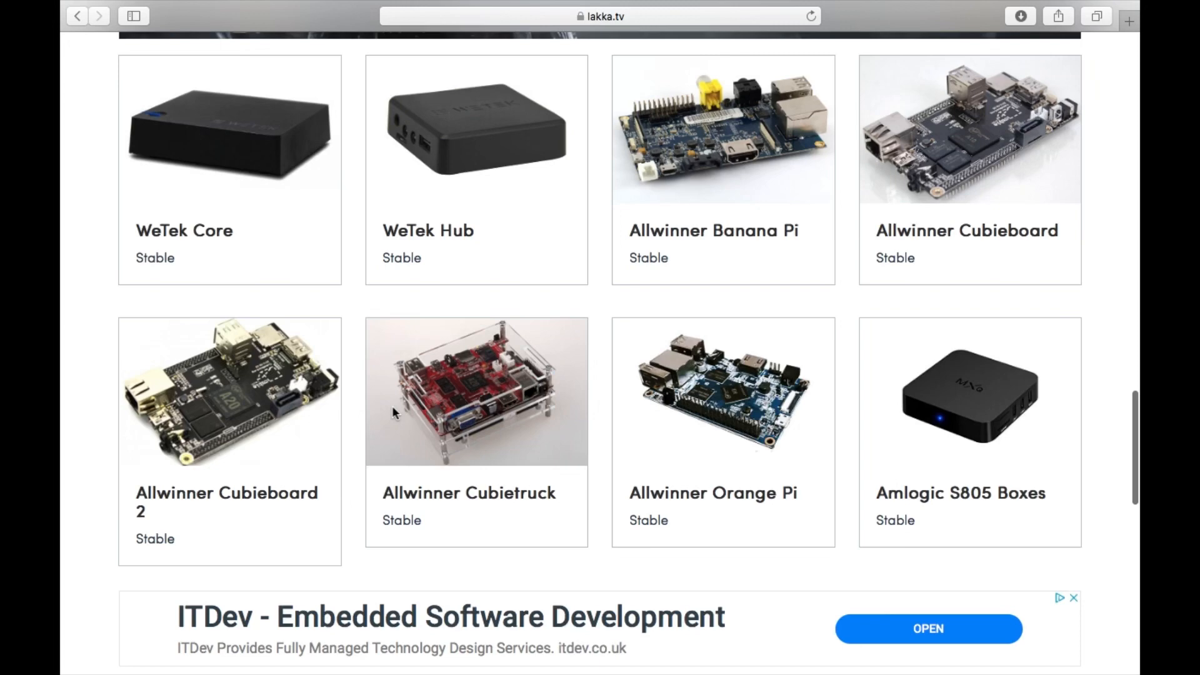
{"action": "scroll", "scroll_direction": "down", "scroll_amount": 3}
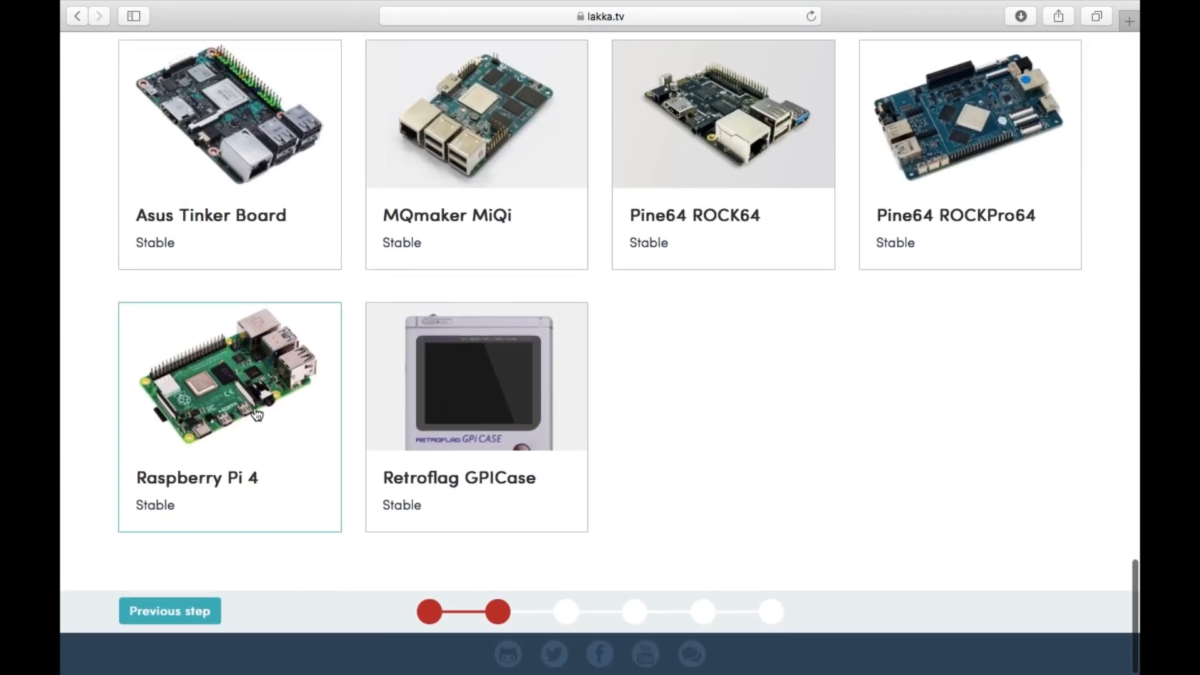
{"action": "left_click", "coordinate": [253, 413]}
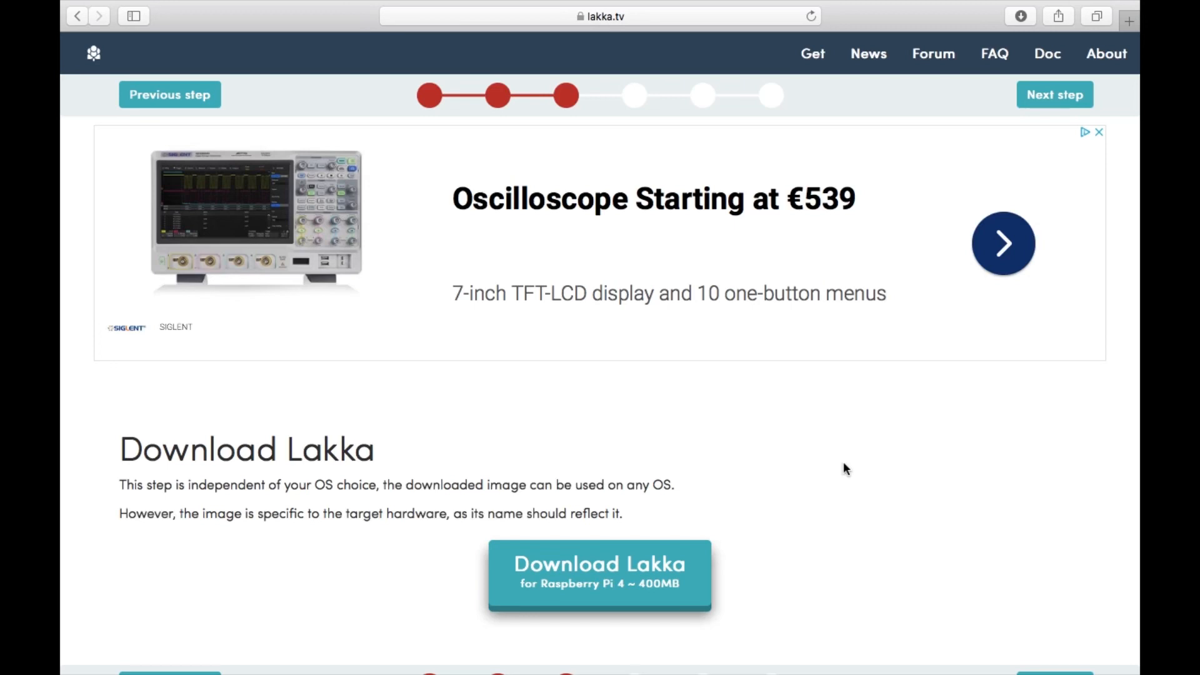
{"action": "mouse_move", "coordinate": [583, 143]}
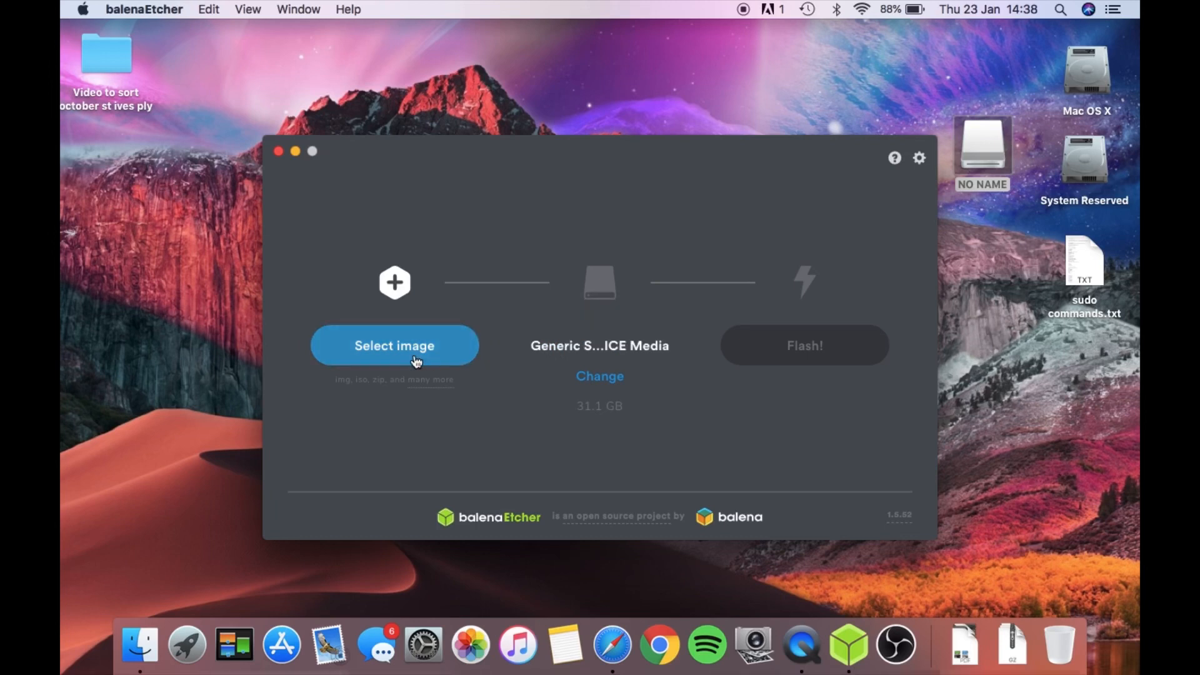
Step: Load Lakka-RPi2.RPi4.arm-2.3.2.img.gz from Downloads in balenaEtcher and start flashing
{"action": "left_click", "coordinate": [395, 345]}
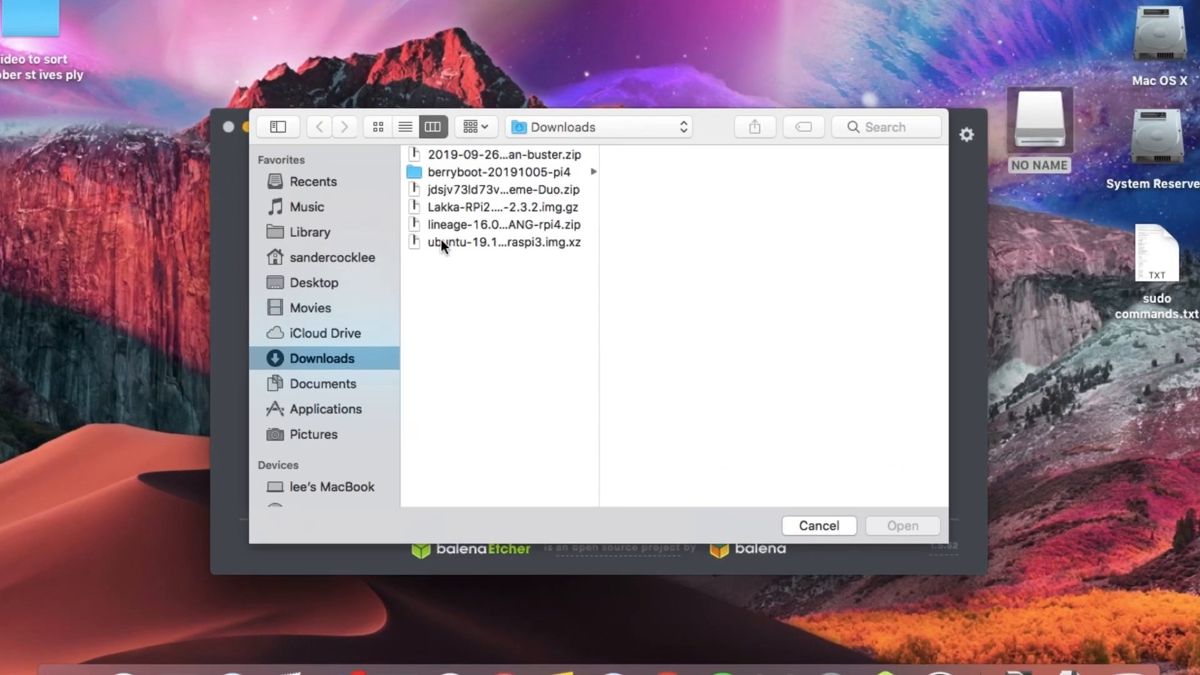
{"action": "left_click", "coordinate": [497, 207]}
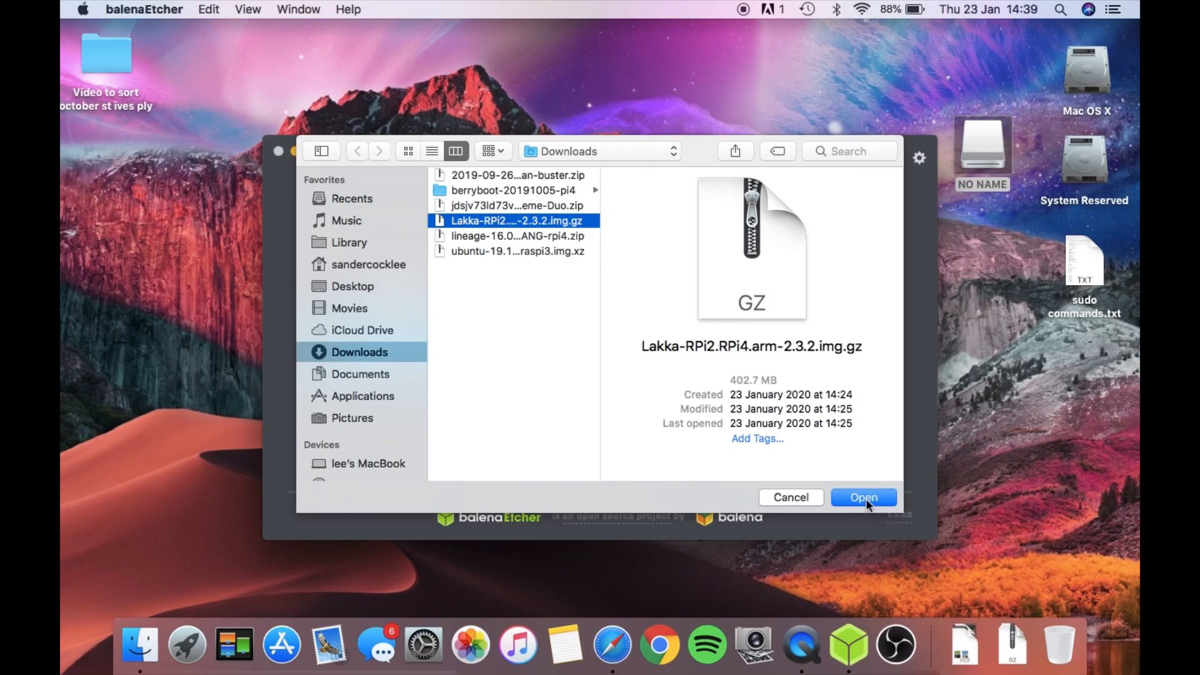
{"action": "left_click", "coordinate": [864, 497]}
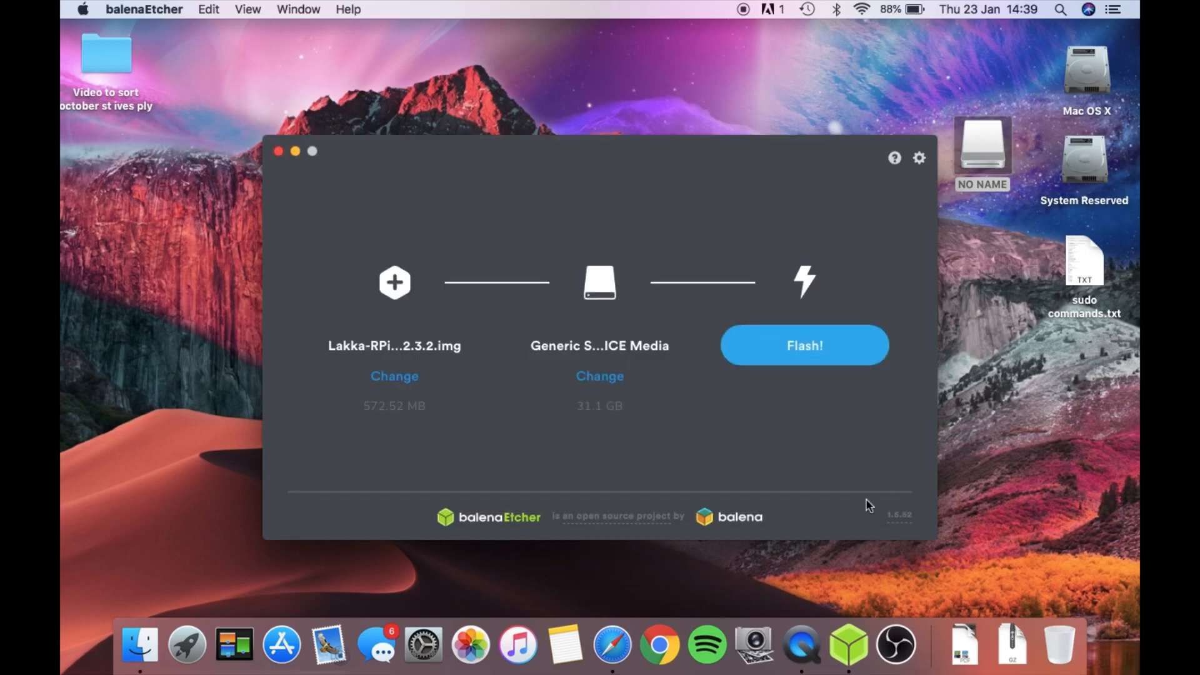
{"action": "left_click", "coordinate": [805, 345]}
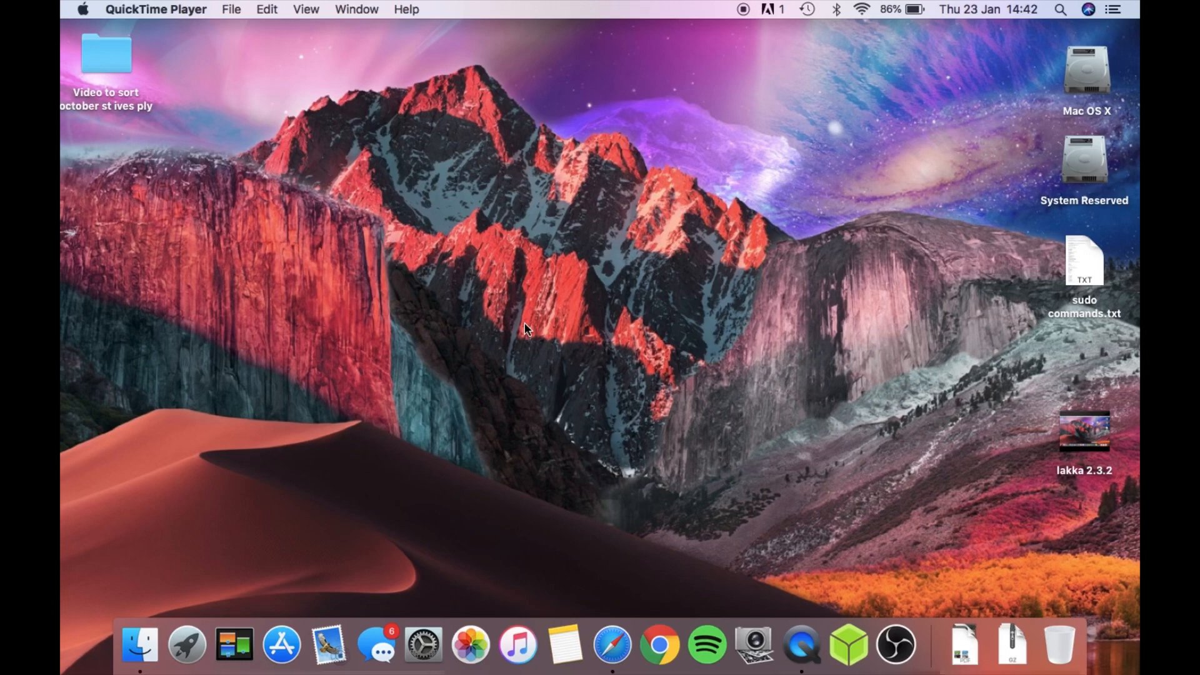
{"action": "mouse_move", "coordinate": [737, 128]}
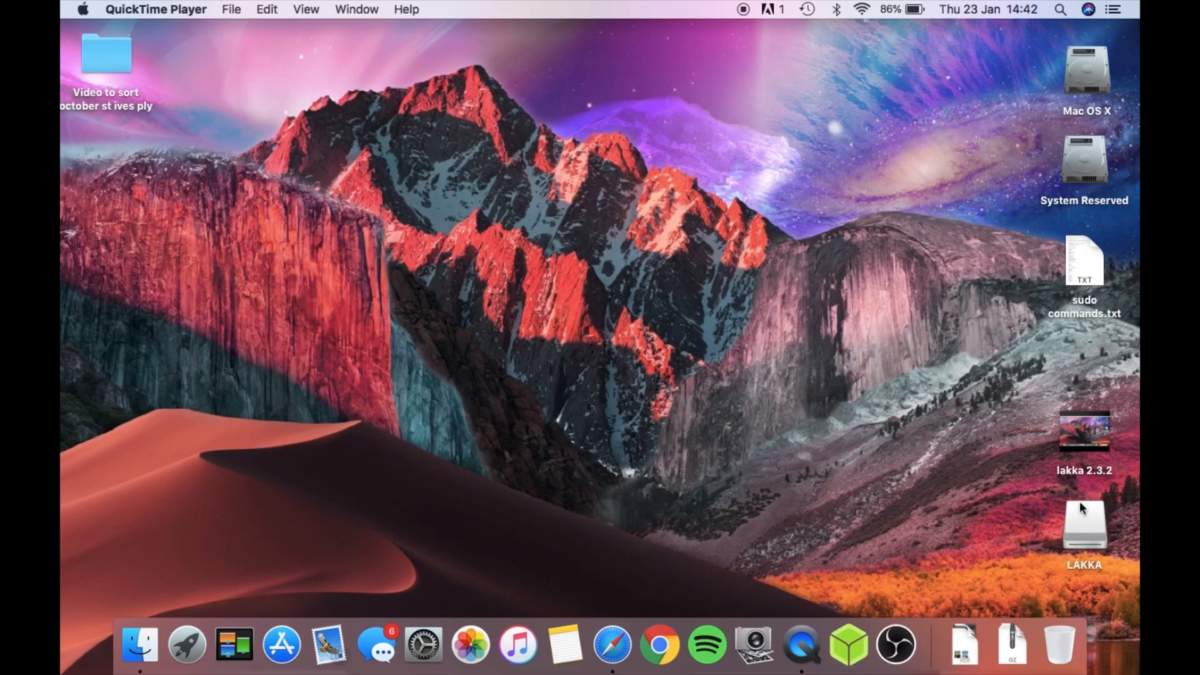
Step: Move the LAKKA drive icon to the desktop centre and open it
{"action": "left_click_drag", "start_coordinate": [1084, 526], "coordinate": [740, 271]}
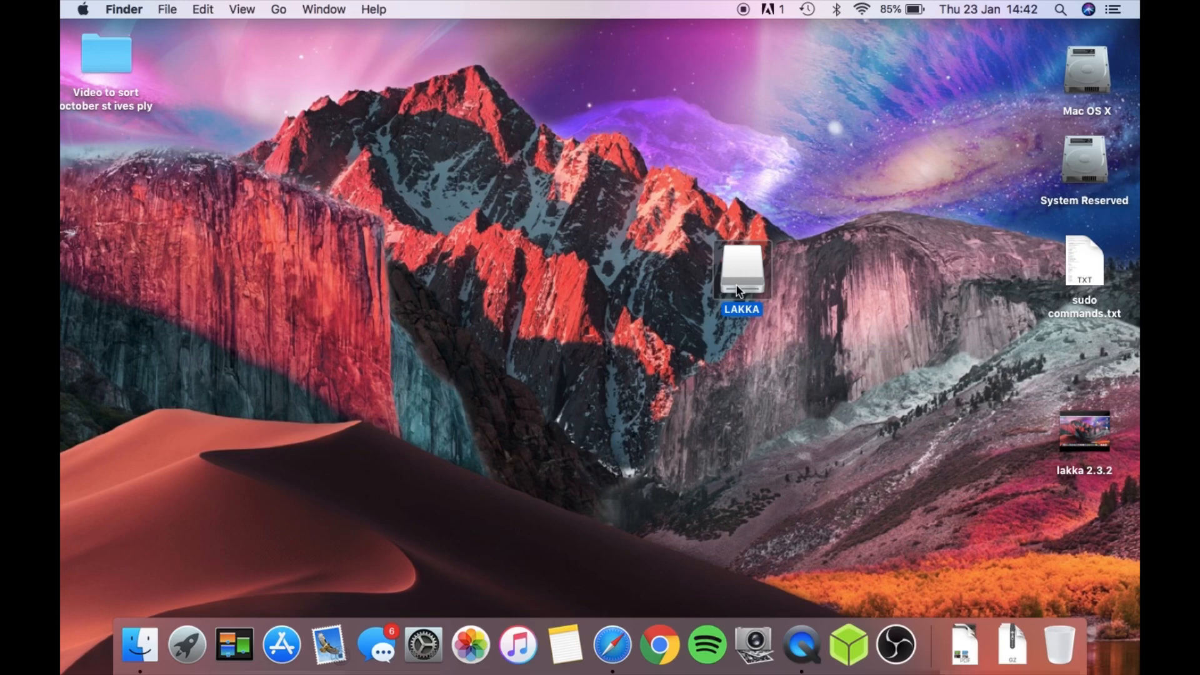
{"action": "double_click", "coordinate": [745, 269]}
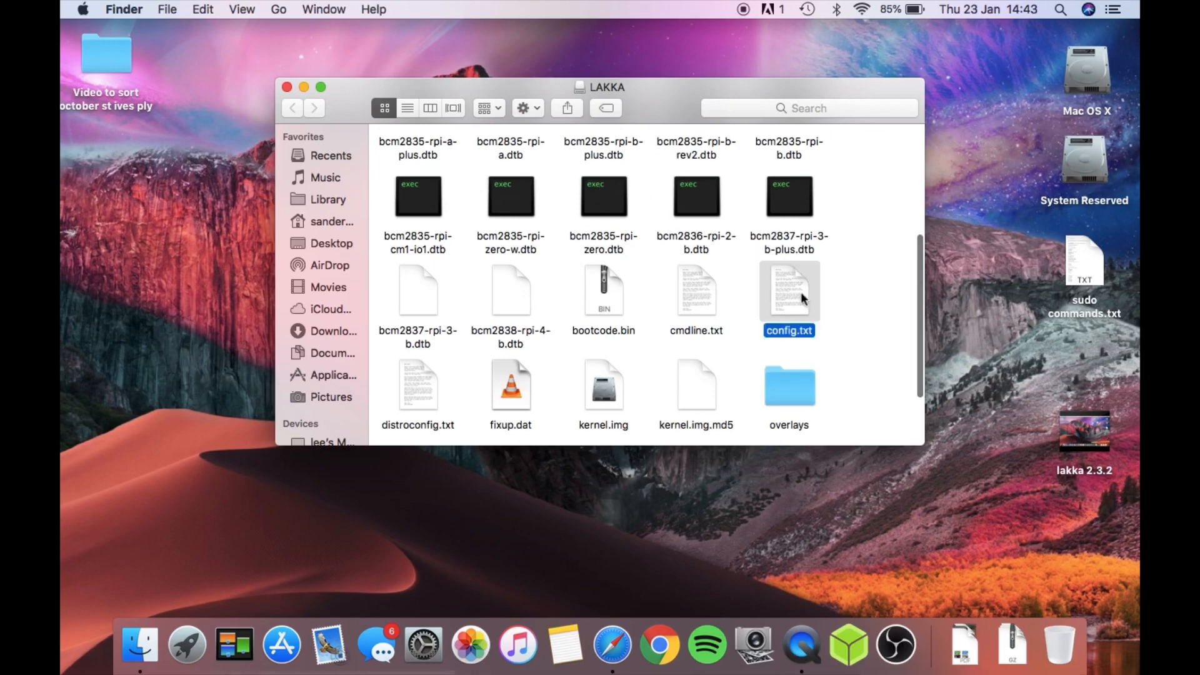
Step: Open config.txt and copy the hdmi_ignore_edid line from sudo commands.txt
{"action": "double_click", "coordinate": [790, 291]}
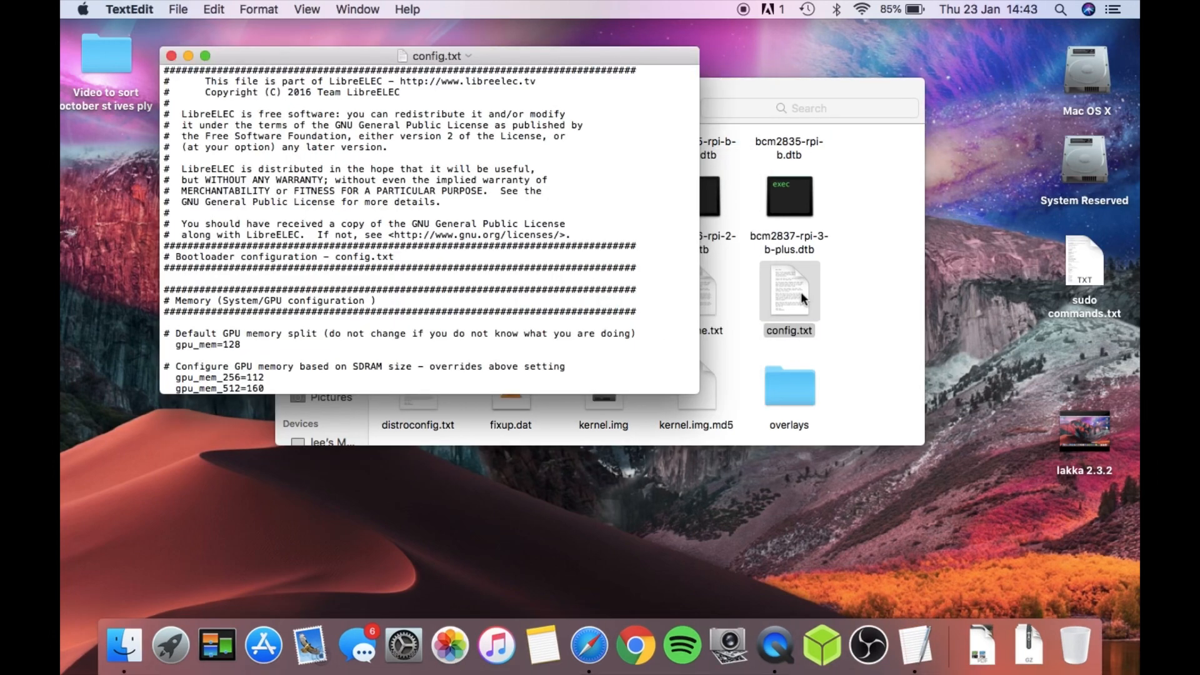
{"action": "scroll", "scroll_direction": "down", "scroll_amount": 3}
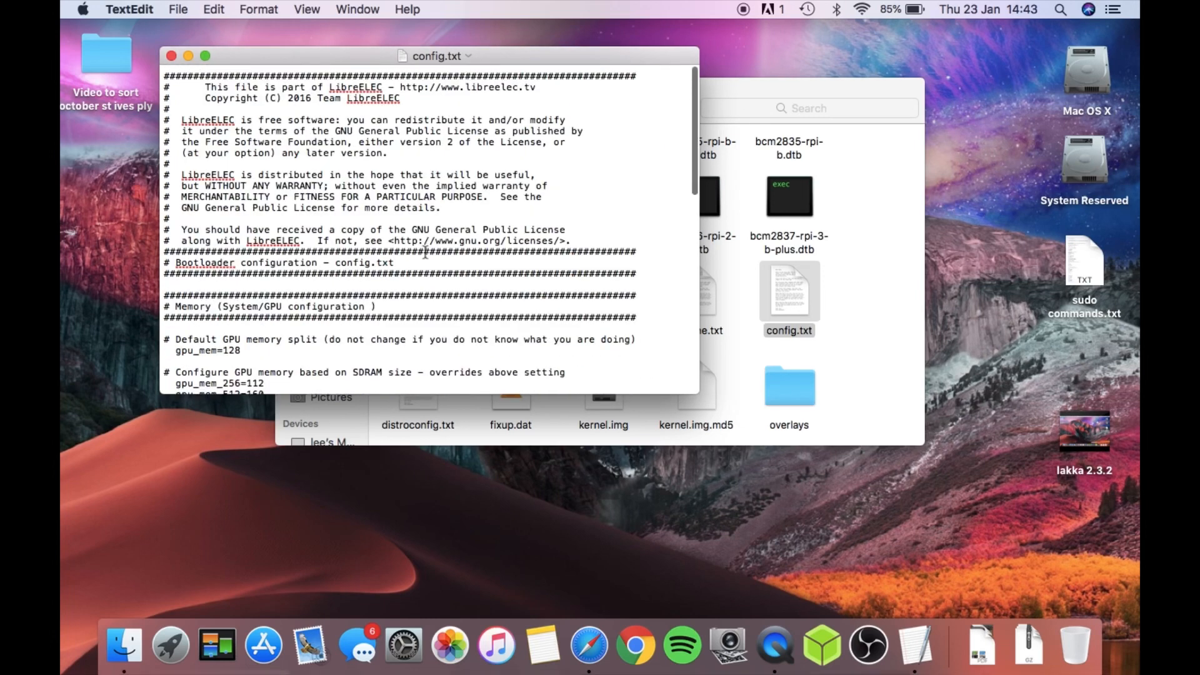
{"action": "scroll", "scroll_direction": "down", "scroll_amount": 3}
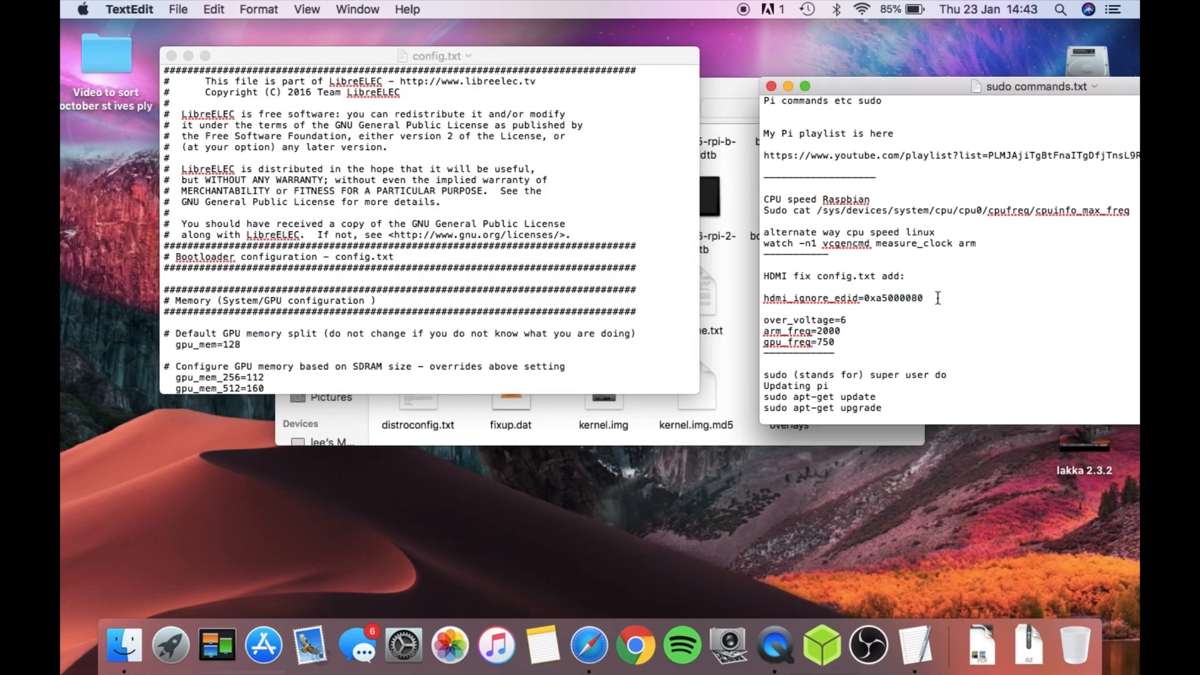
{"action": "triple_click", "coordinate": [842, 298]}
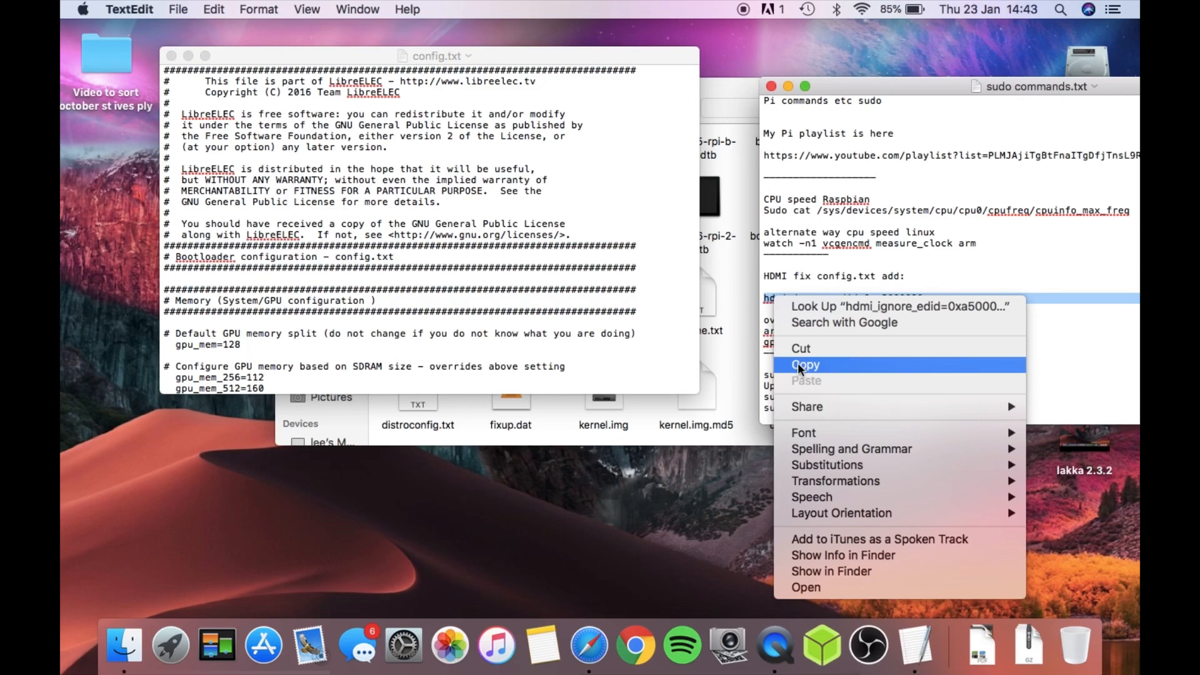
{"action": "left_click", "coordinate": [806, 365]}
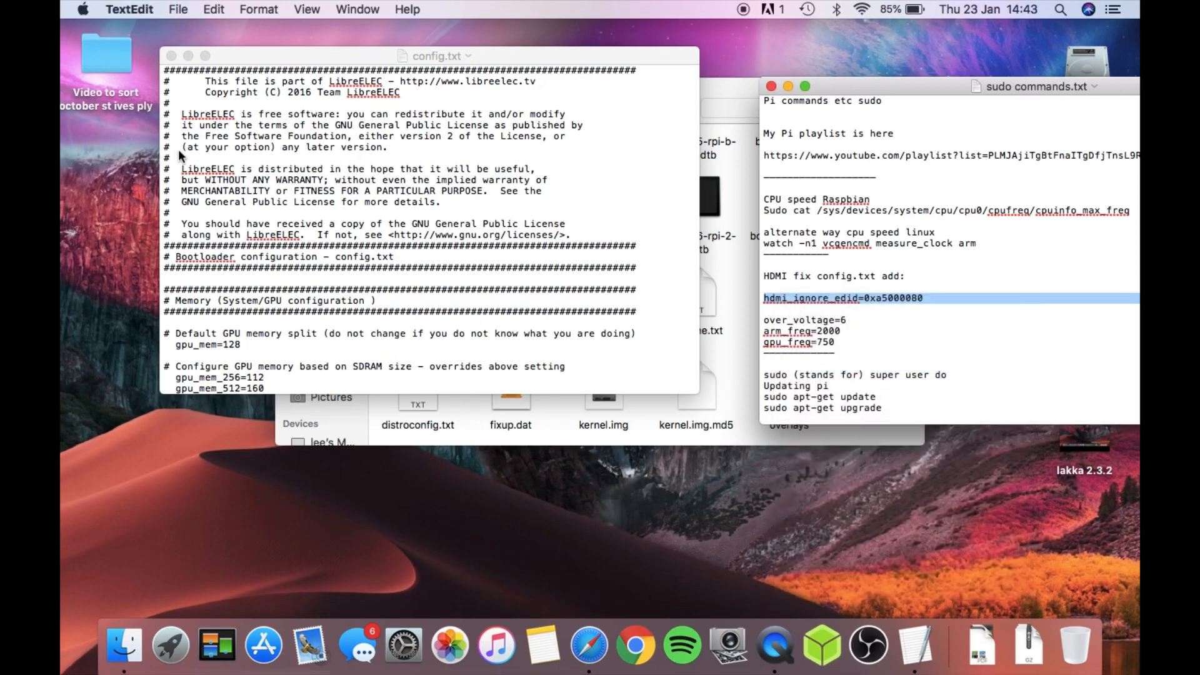
{"action": "scroll", "scroll_direction": "down", "scroll_amount": 3}
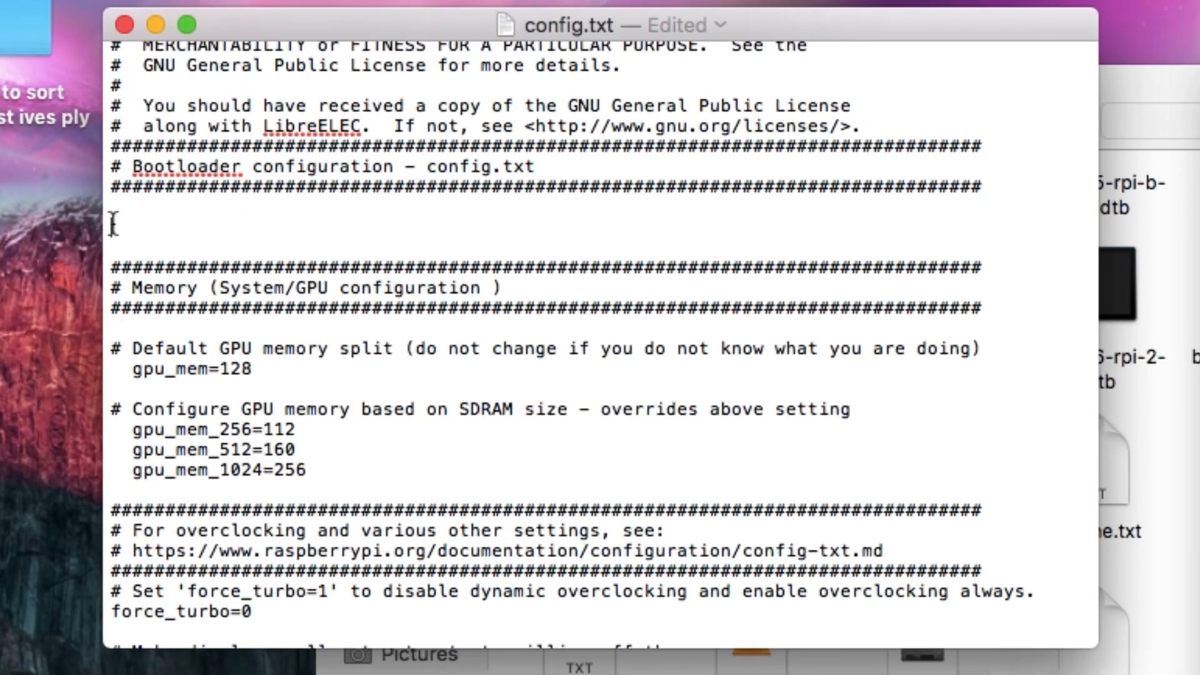
Step: Add hdmi_ignore_edid=0xa5000080 and the three overclock lines to config.txt
{"action": "type", "text": "hdmi_ignore_edid=0xa5000080"}
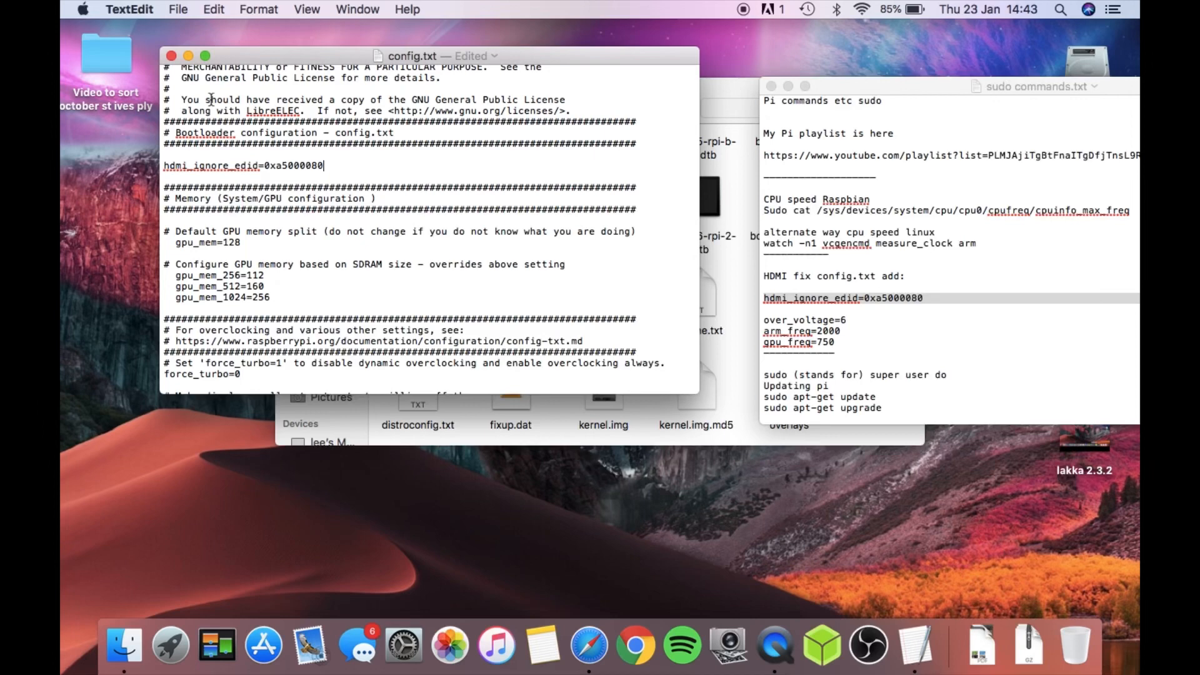
{"action": "mouse_move", "coordinate": [849, 345]}
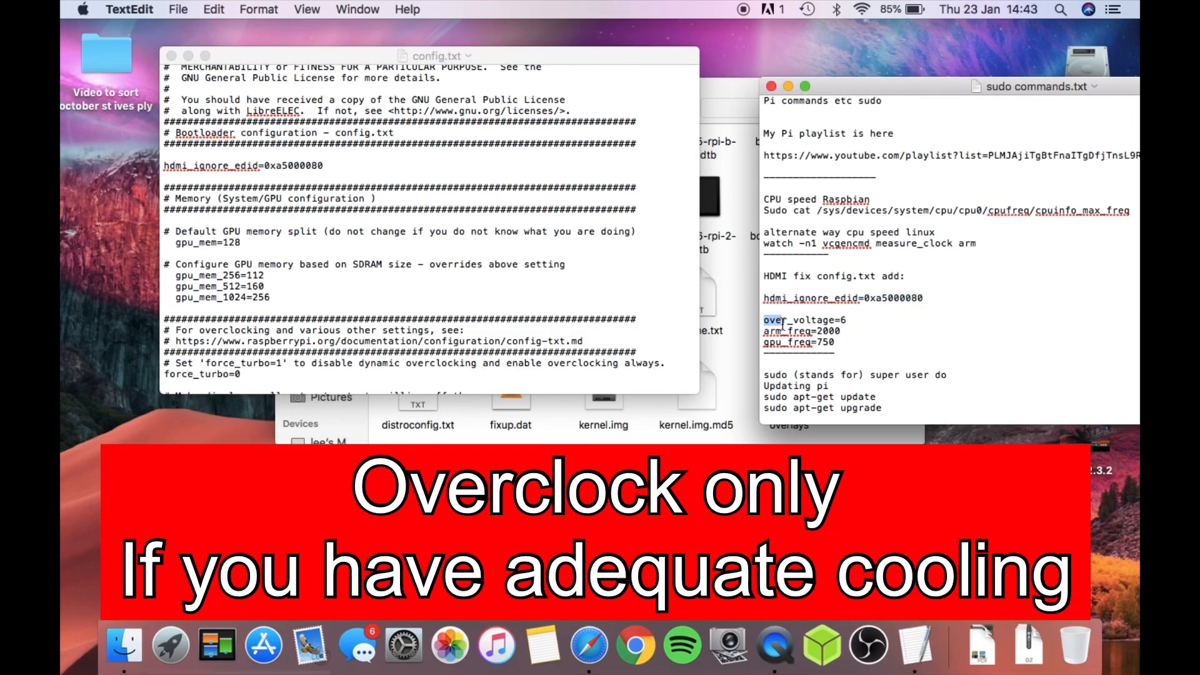
{"action": "left_click_drag", "start_coordinate": [763, 320], "coordinate": [834, 341]}
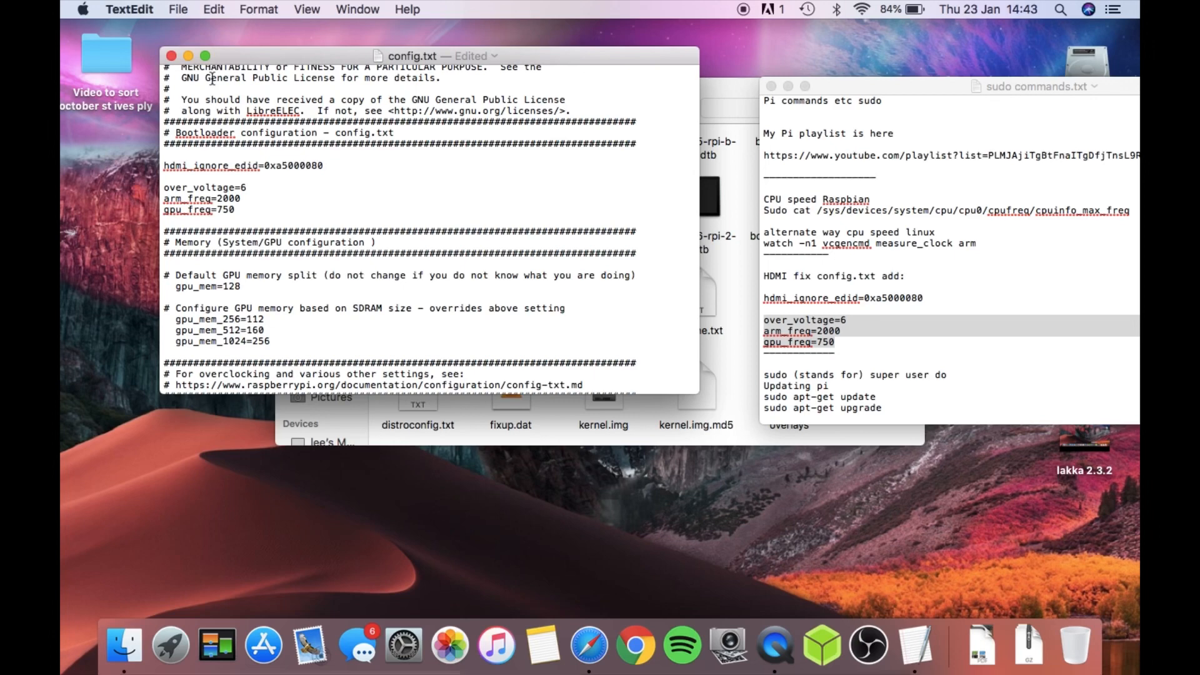
{"action": "left_click", "coordinate": [178, 9]}
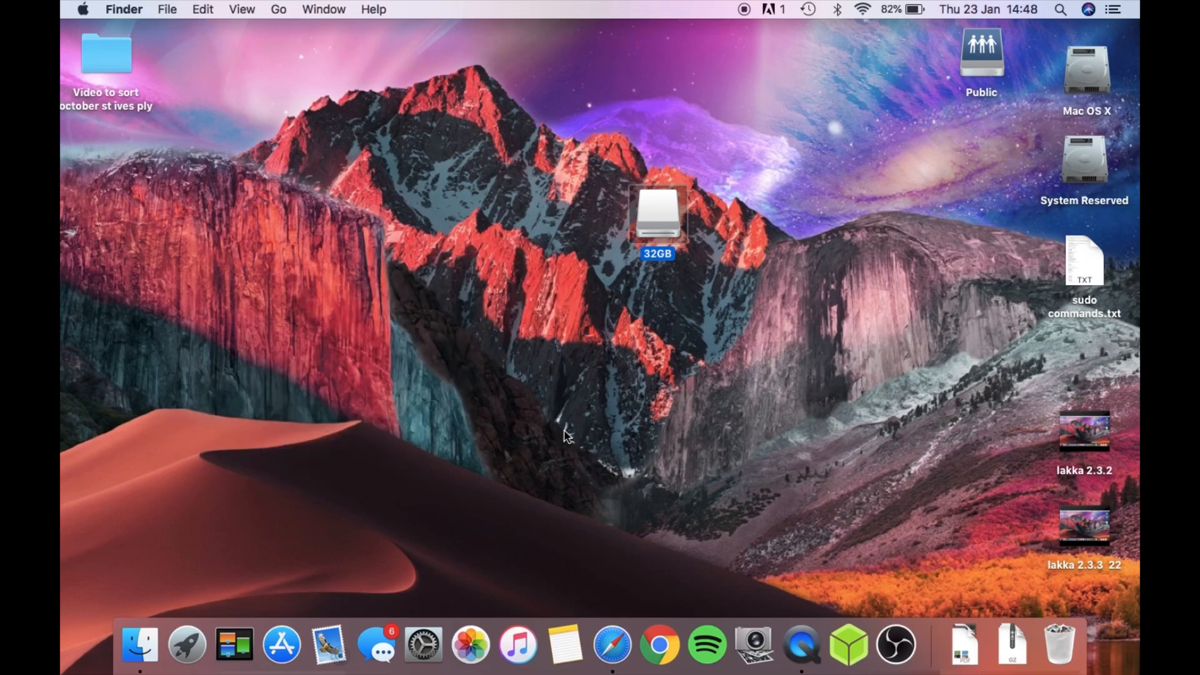
{"action": "mouse_move", "coordinate": [698, 227]}
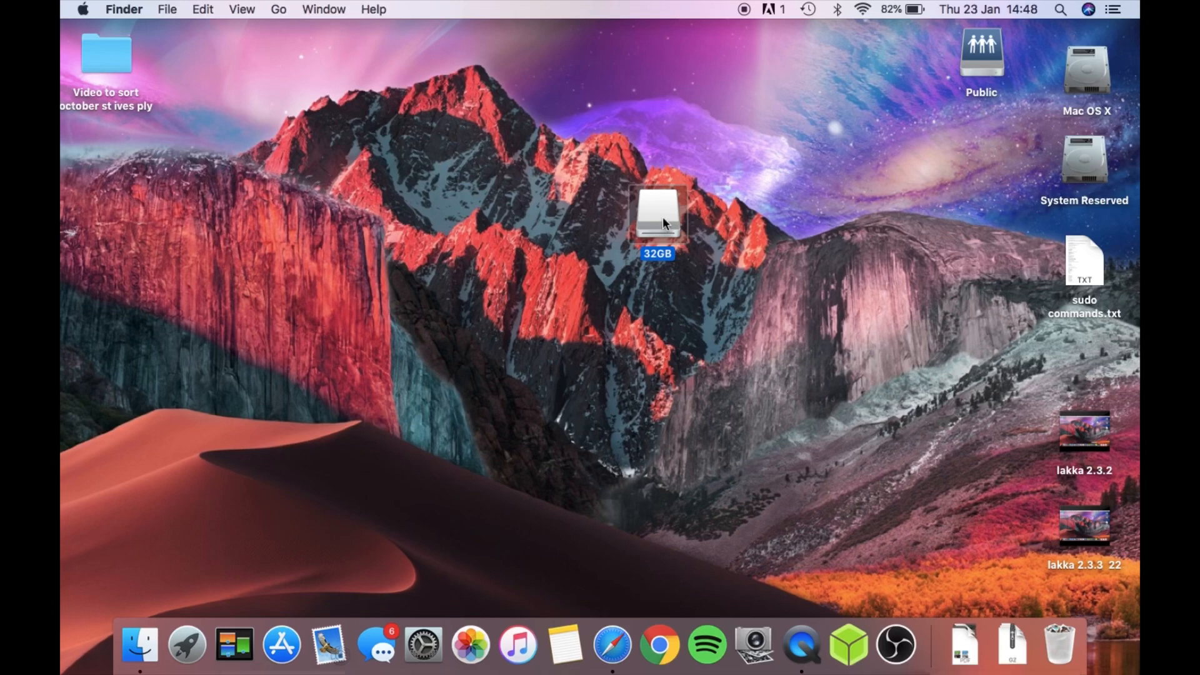
Step: Open the 32GB drive icon from the desktop
{"action": "double_click", "coordinate": [657, 218]}
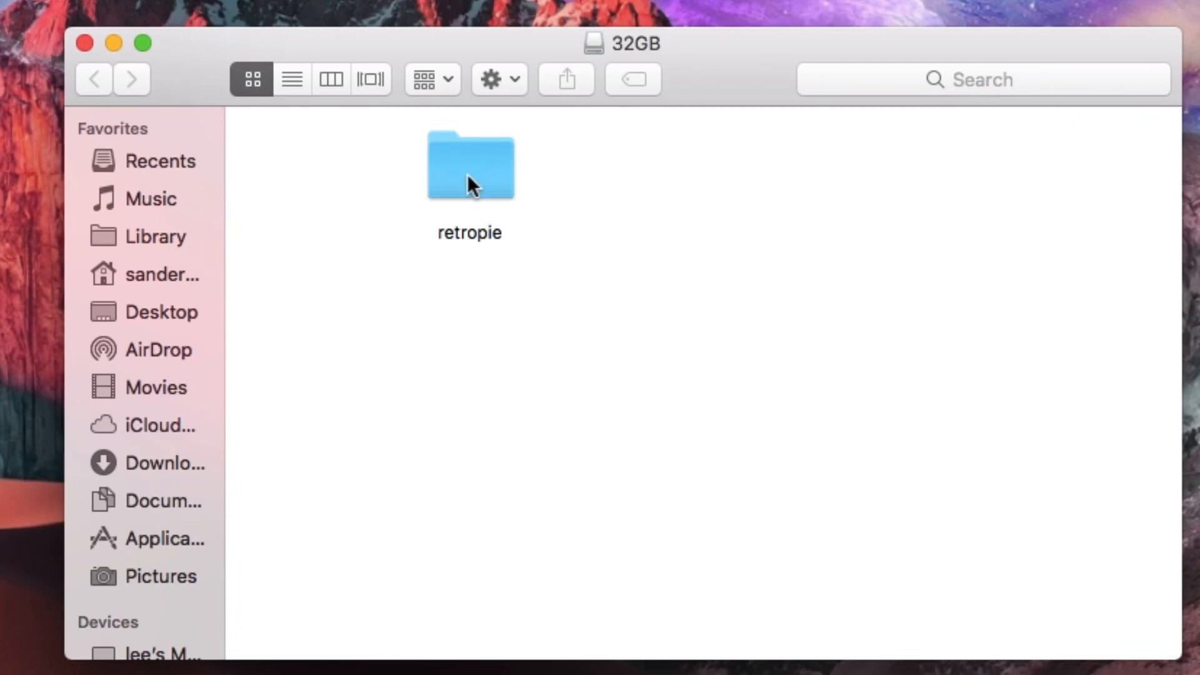
{"action": "mouse_move", "coordinate": [500, 180]}
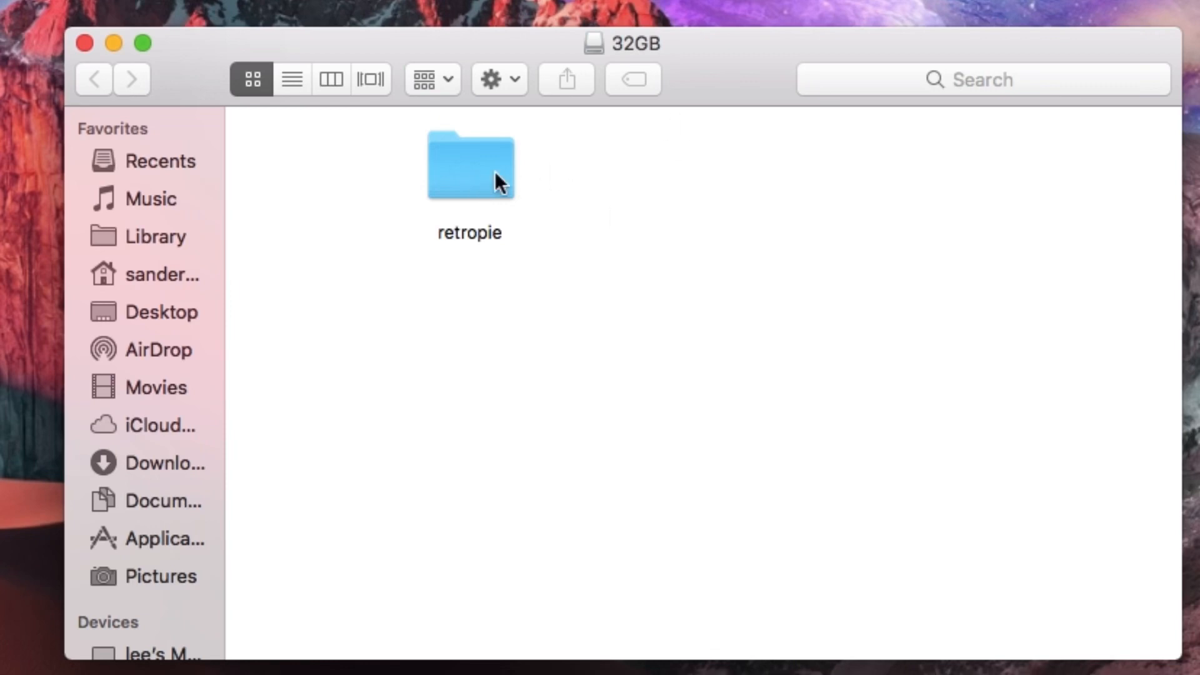
Step: Open retropie, then roms, and scroll through the console folders down to snes
{"action": "double_click", "coordinate": [470, 166]}
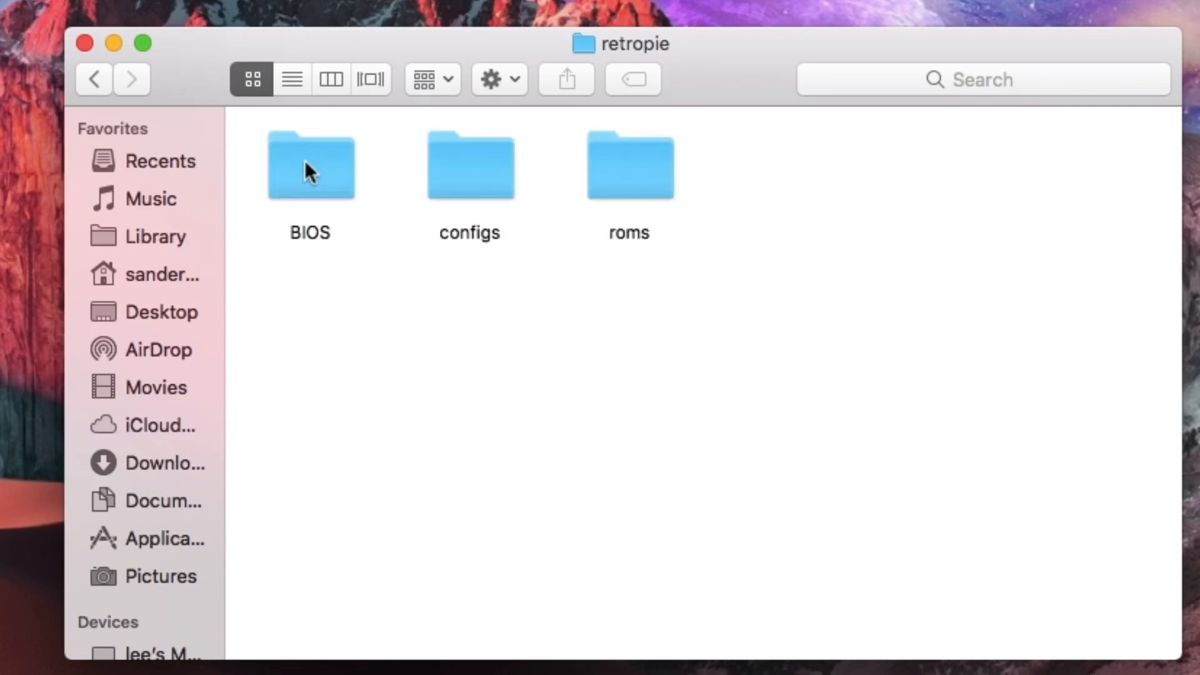
{"action": "mouse_move", "coordinate": [639, 193]}
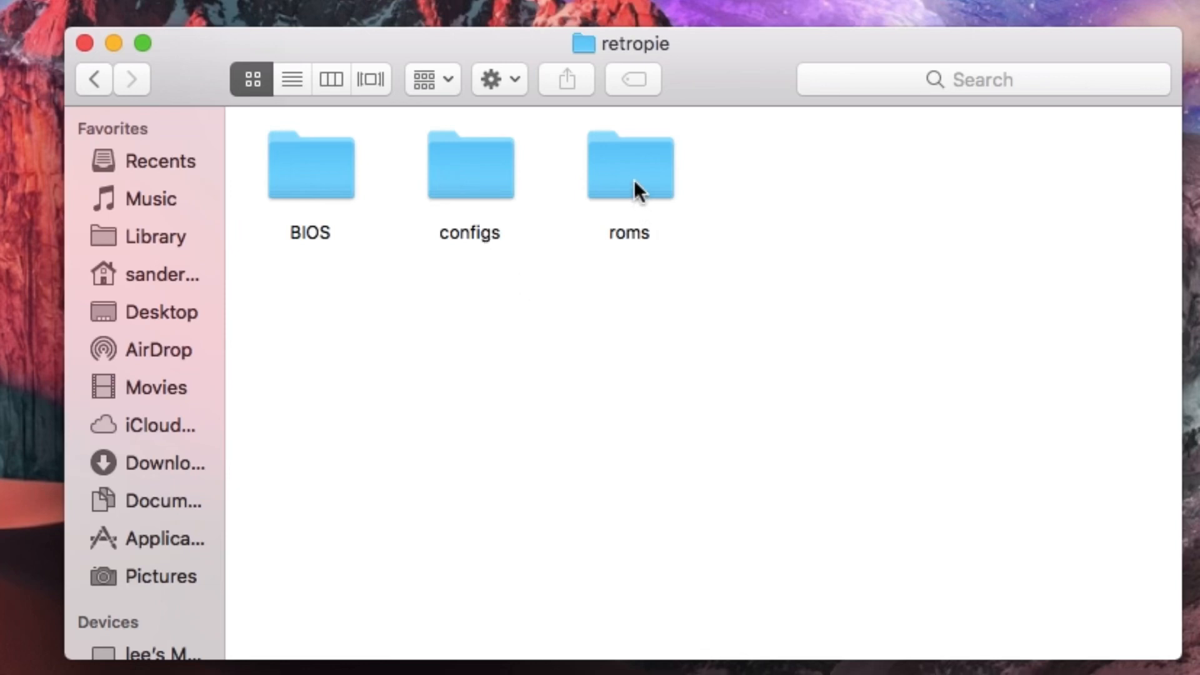
{"action": "double_click", "coordinate": [629, 166]}
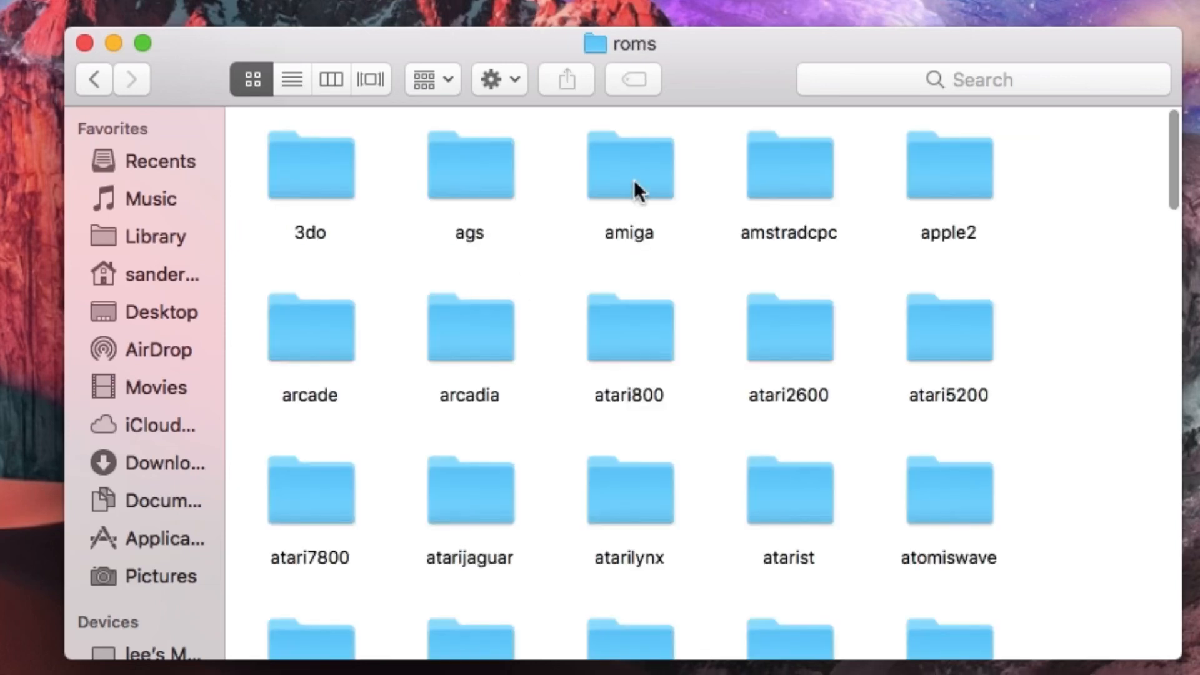
{"action": "mouse_move", "coordinate": [444, 263]}
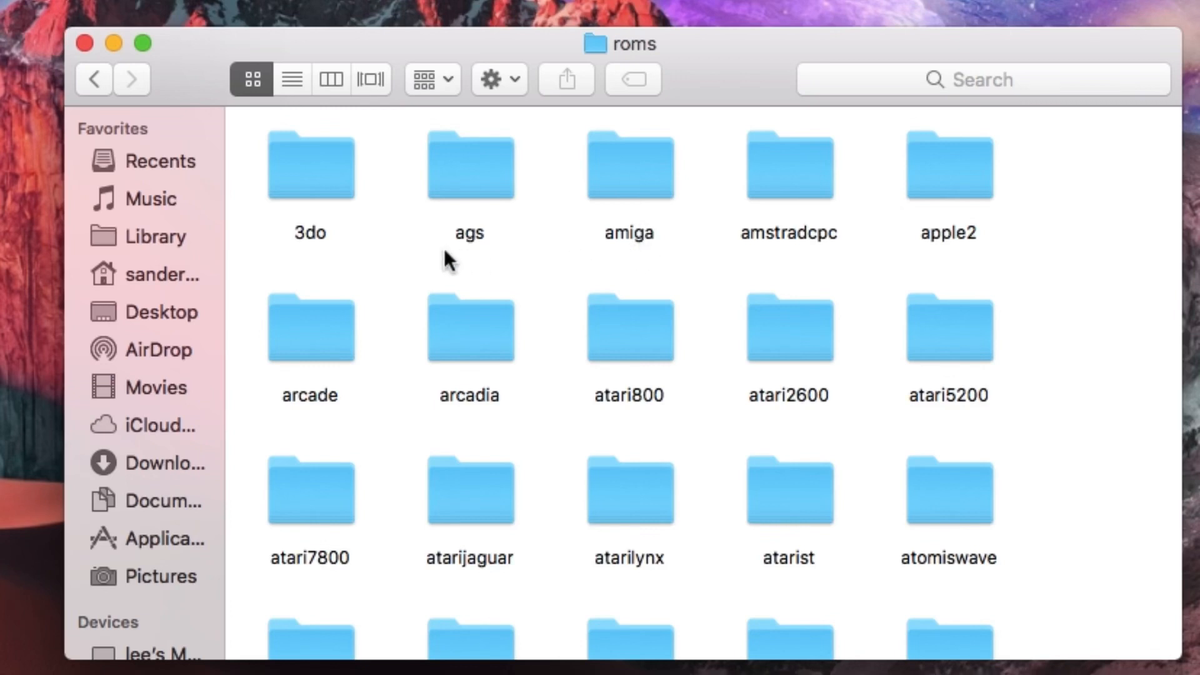
{"action": "mouse_move", "coordinate": [336, 257]}
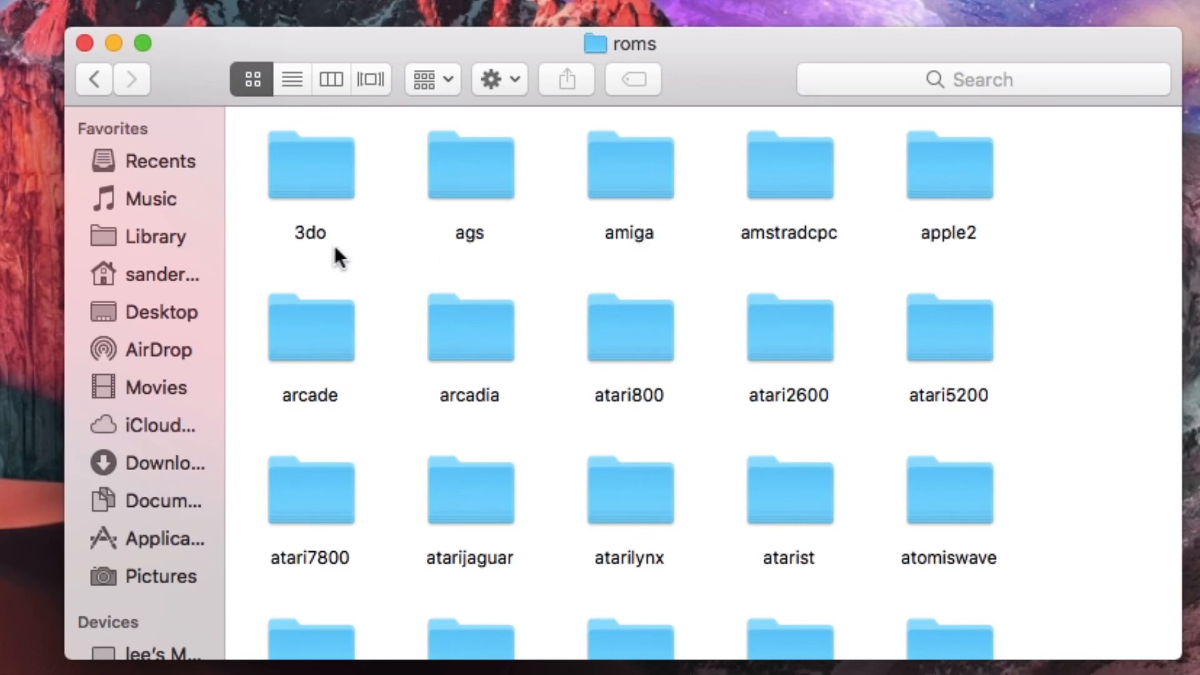
{"action": "mouse_move", "coordinate": [461, 255]}
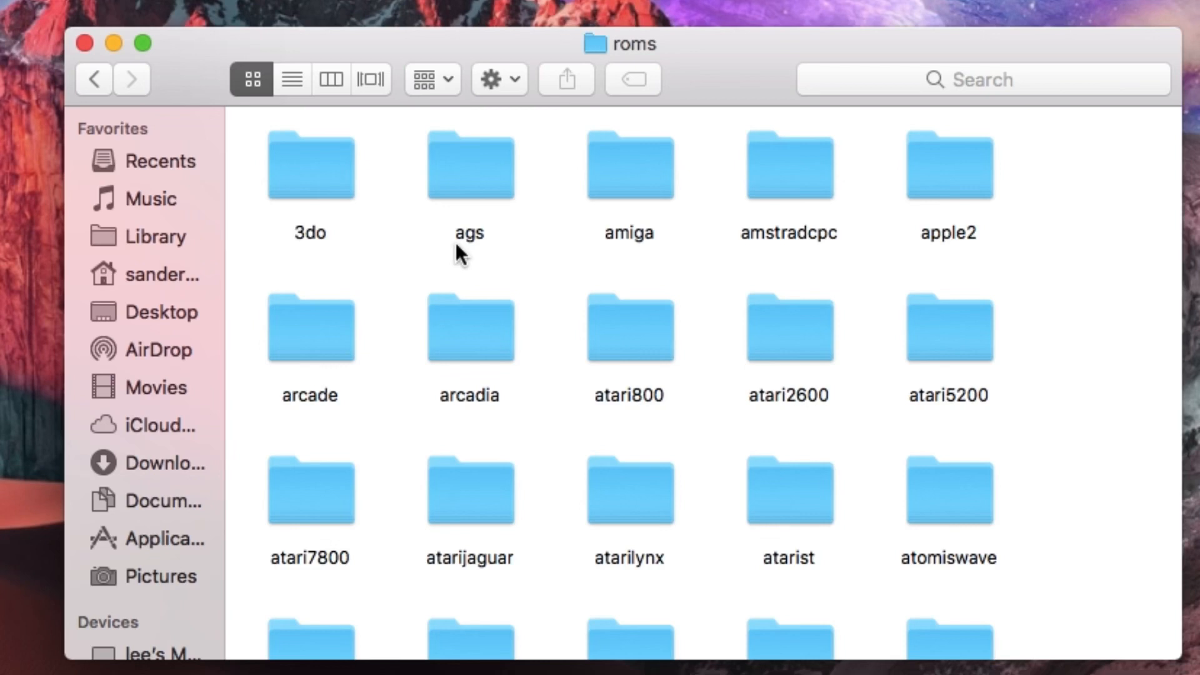
{"action": "mouse_move", "coordinate": [772, 253]}
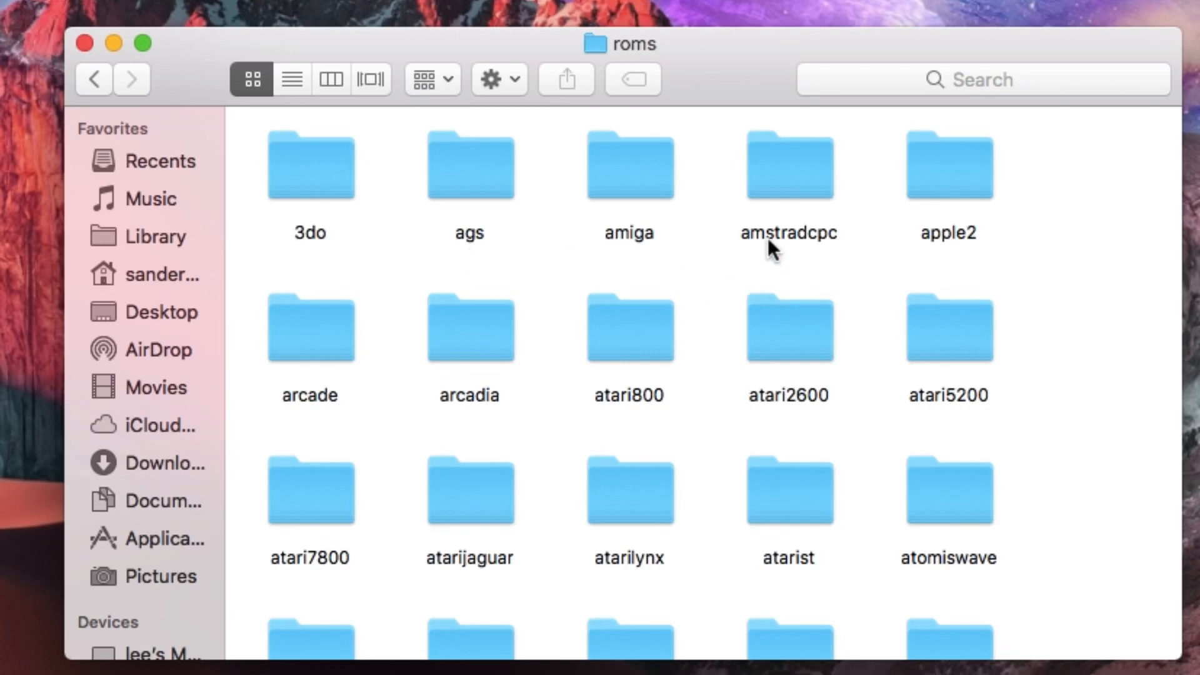
{"action": "mouse_move", "coordinate": [856, 257]}
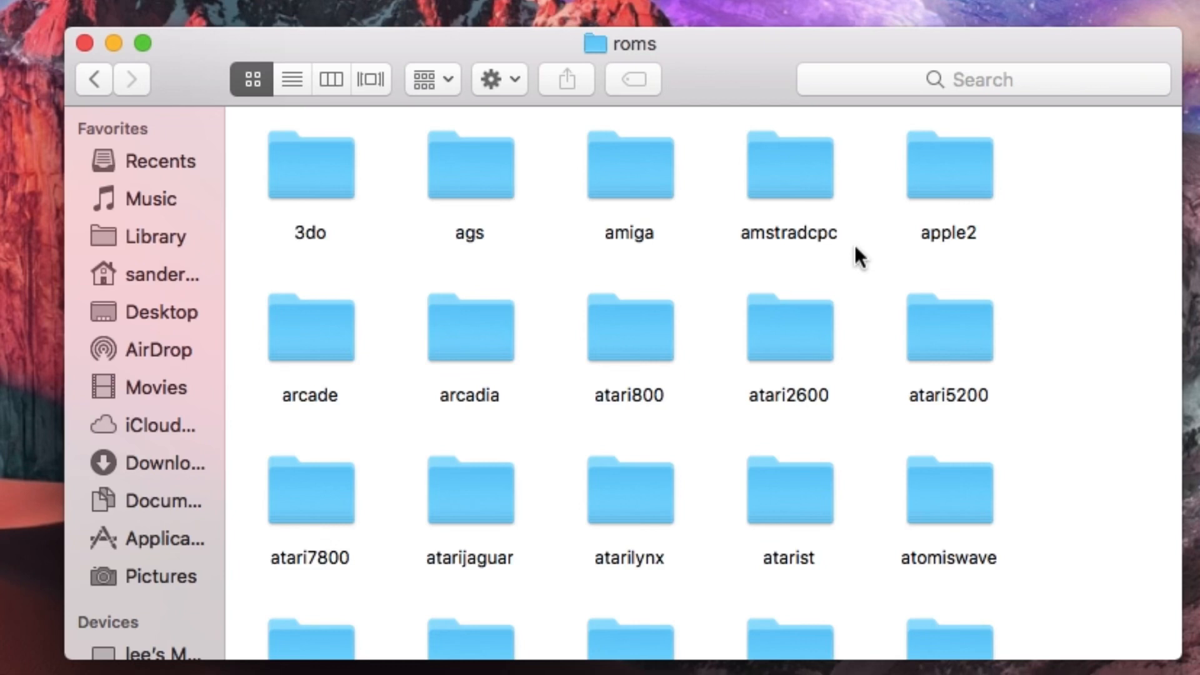
{"action": "scroll", "scroll_direction": "down", "scroll_amount": 3}
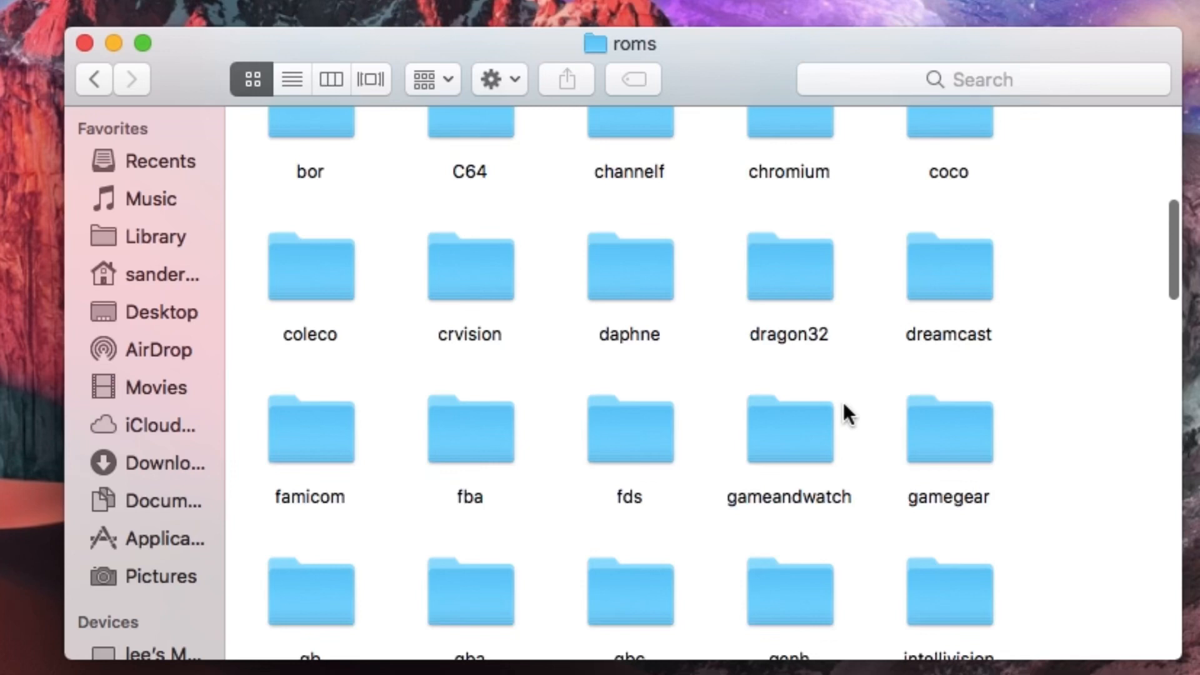
{"action": "scroll", "scroll_direction": "down", "scroll_amount": 3}
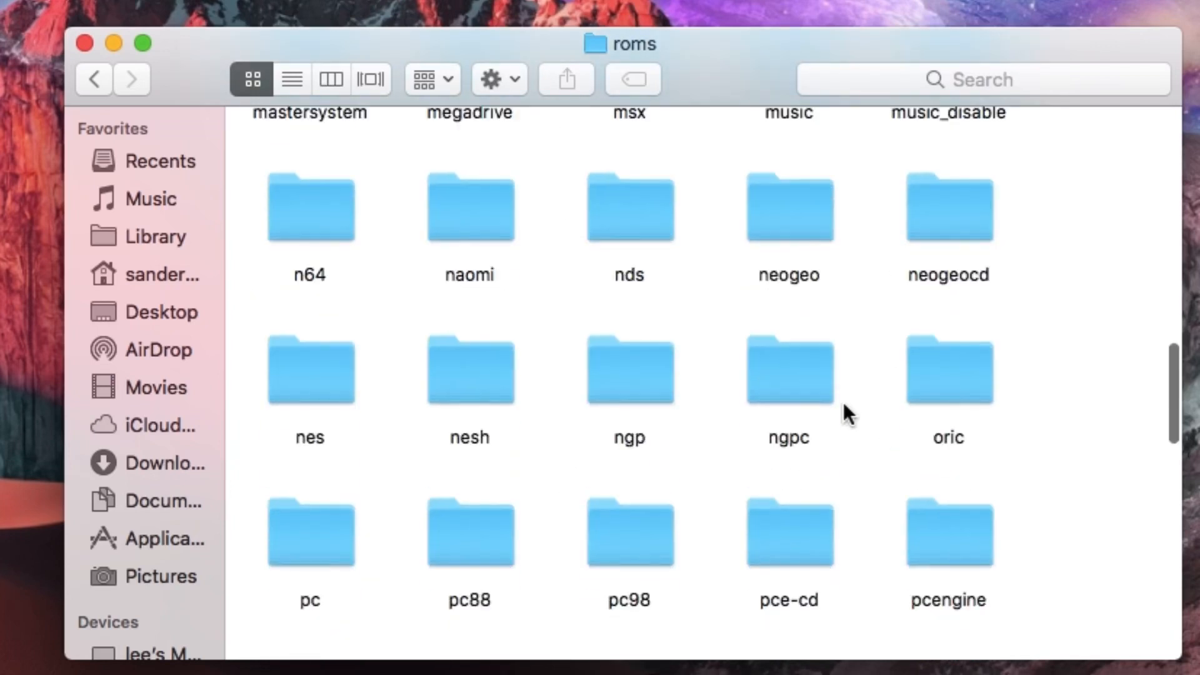
{"action": "scroll", "scroll_direction": "down", "scroll_amount": 3}
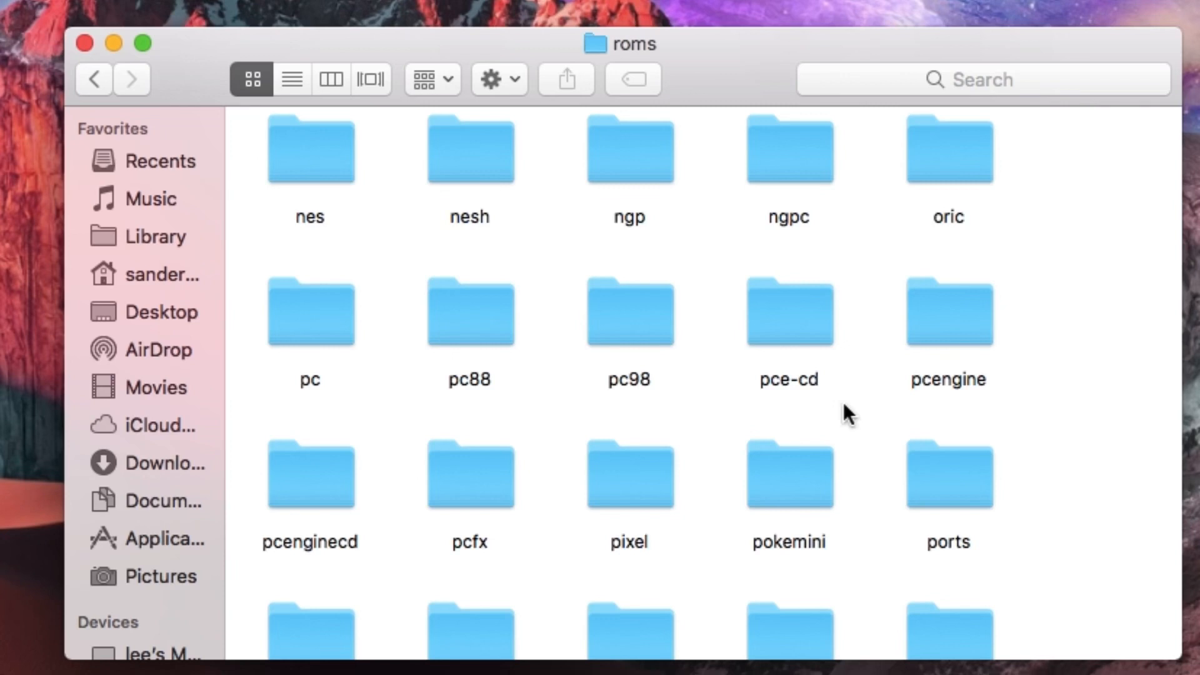
{"action": "scroll", "scroll_direction": "down", "scroll_amount": 3}
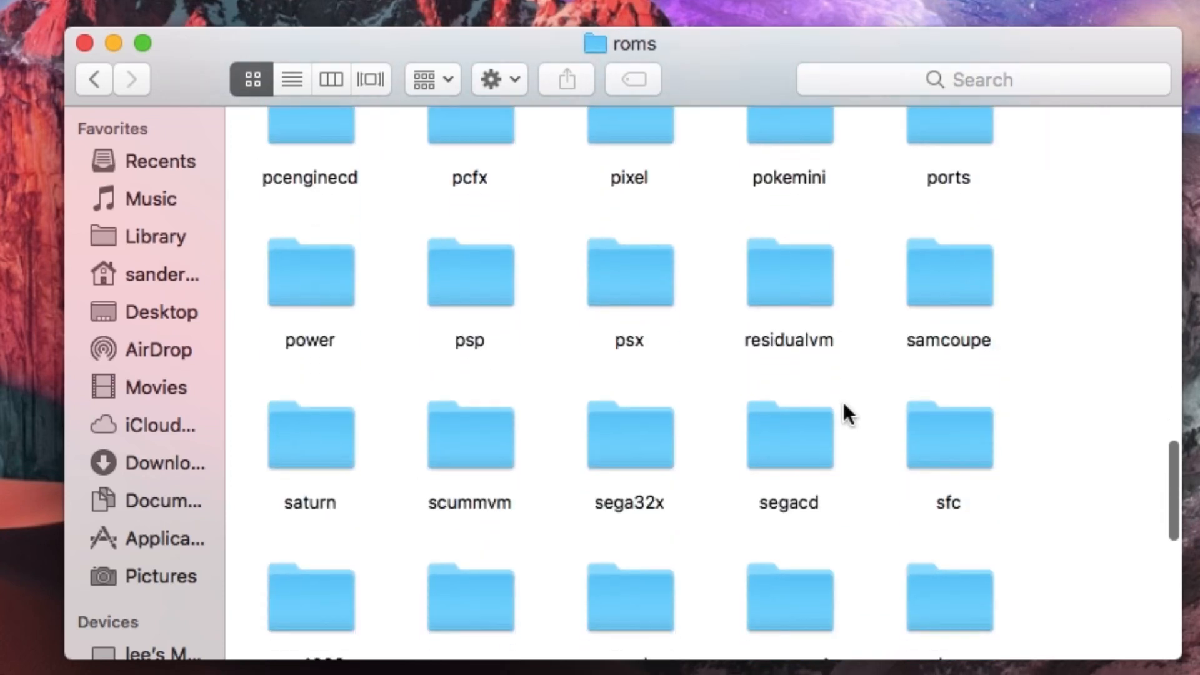
{"action": "scroll", "scroll_direction": "down", "scroll_amount": 3}
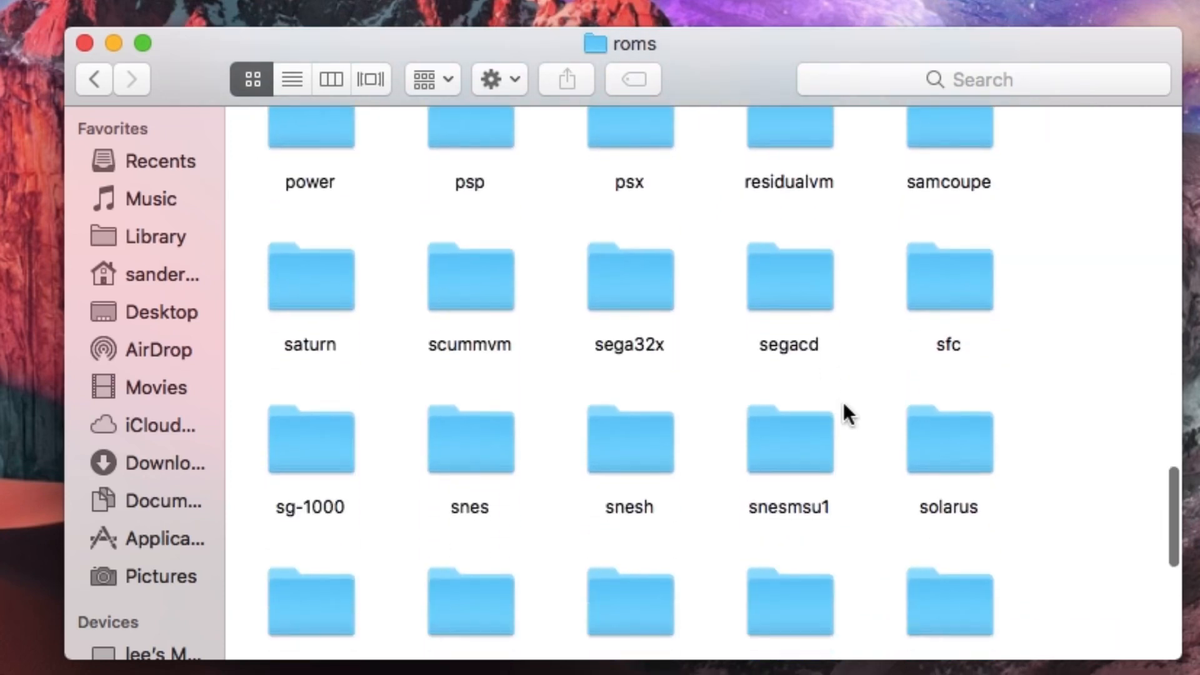
Step: Open the snes folder inside roms
{"action": "double_click", "coordinate": [469, 441]}
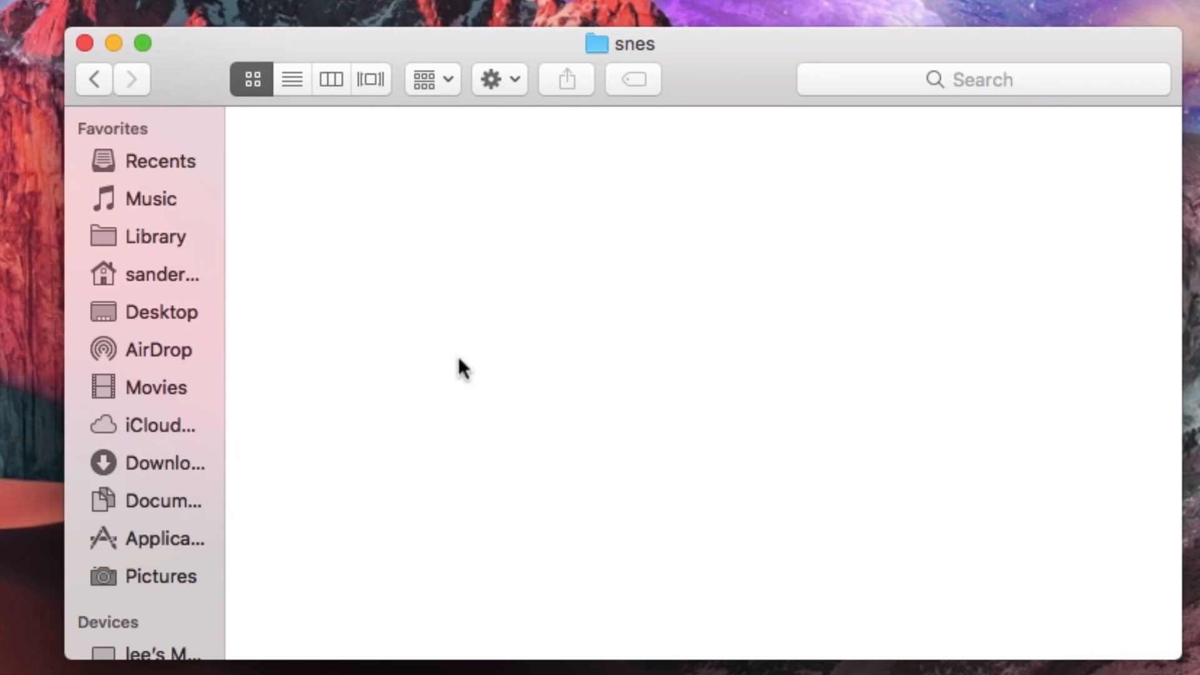
{"action": "mouse_move", "coordinate": [712, 520]}
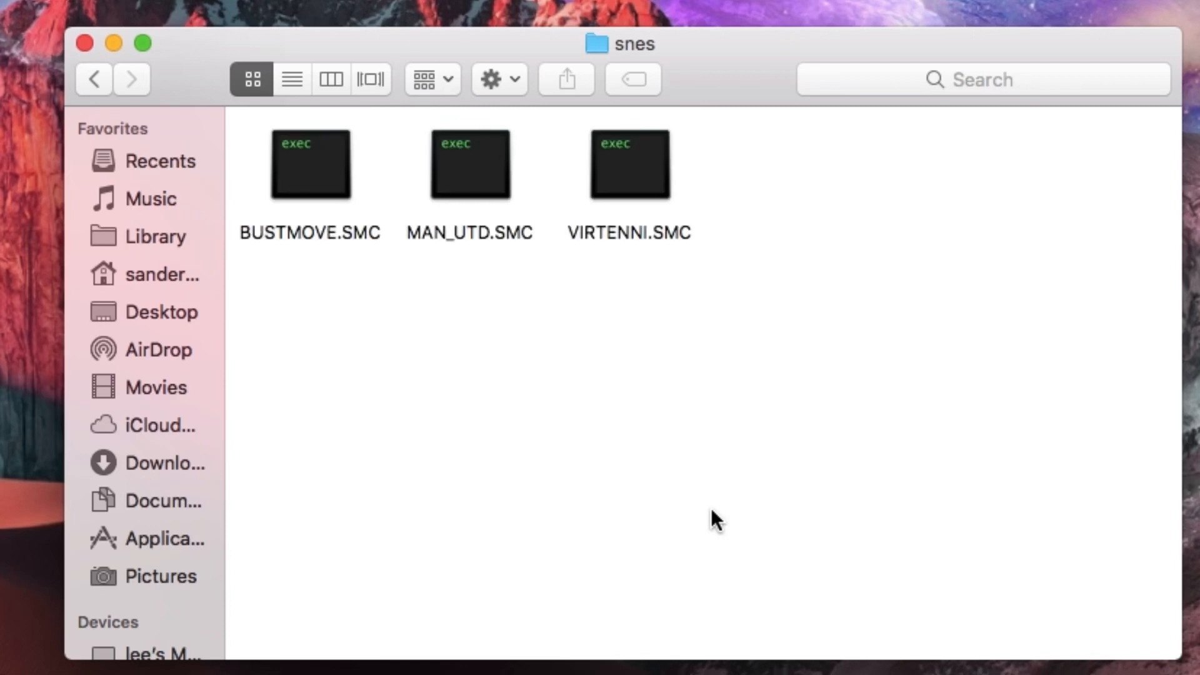
{"action": "mouse_move", "coordinate": [281, 203]}
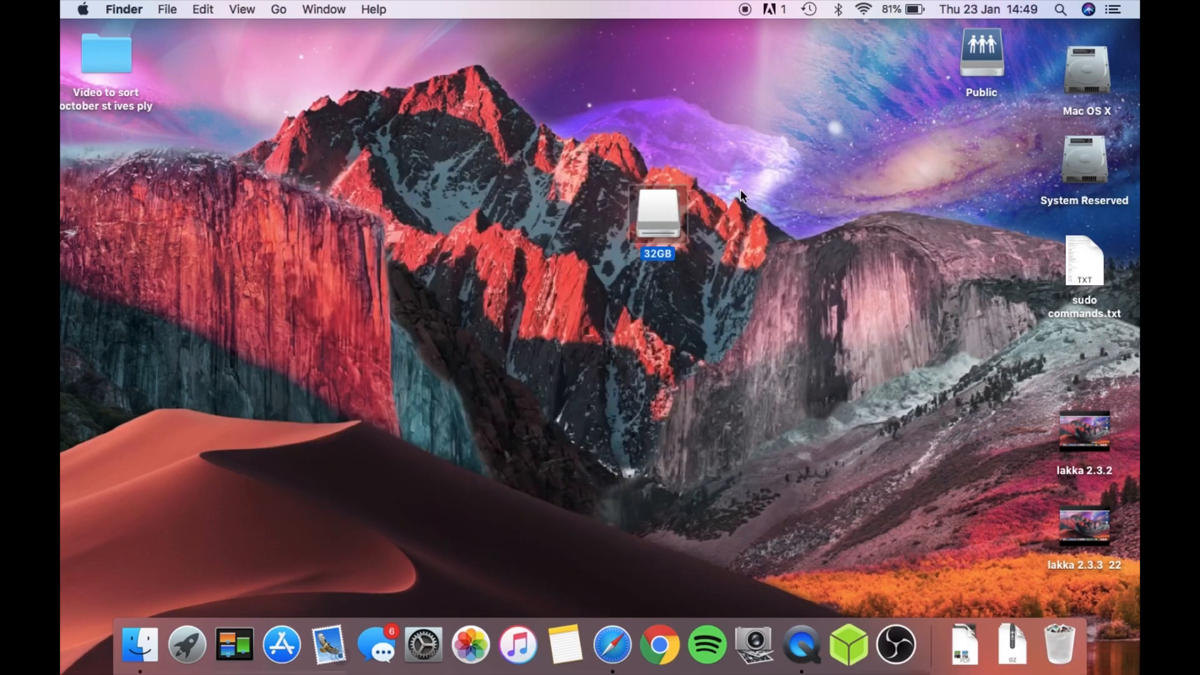
Step: Bring up the 32GB drive's context menu and open its retropie folder
{"action": "right_click", "coordinate": [657, 216]}
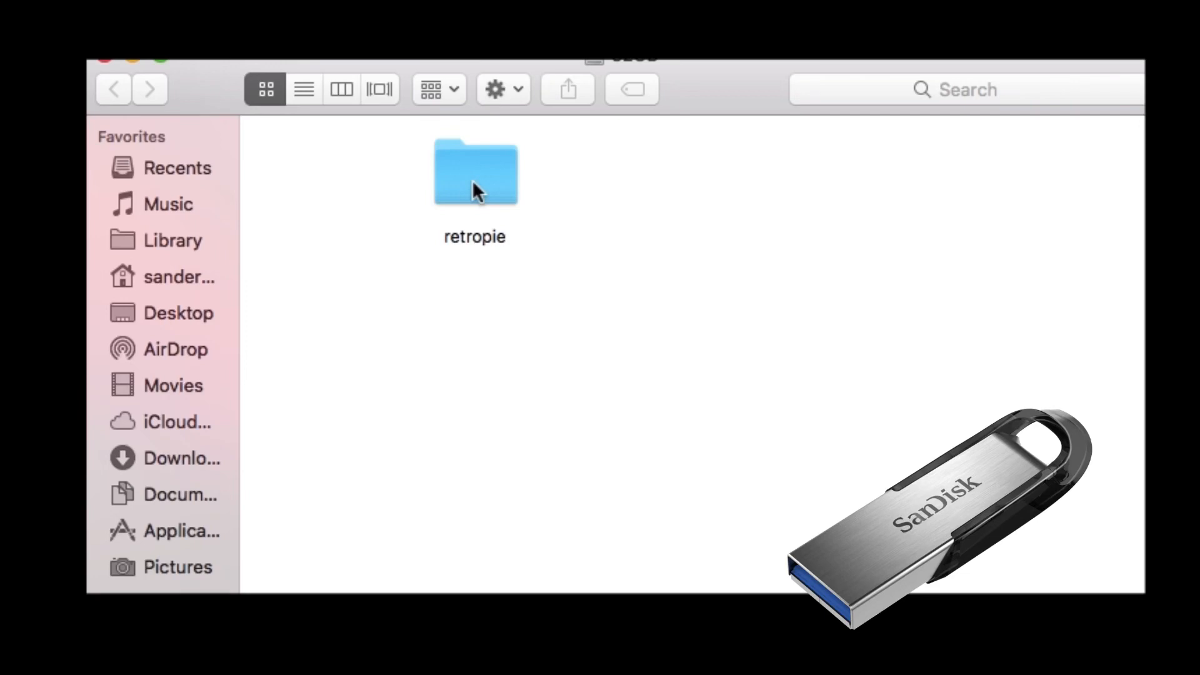
{"action": "double_click", "coordinate": [474, 172]}
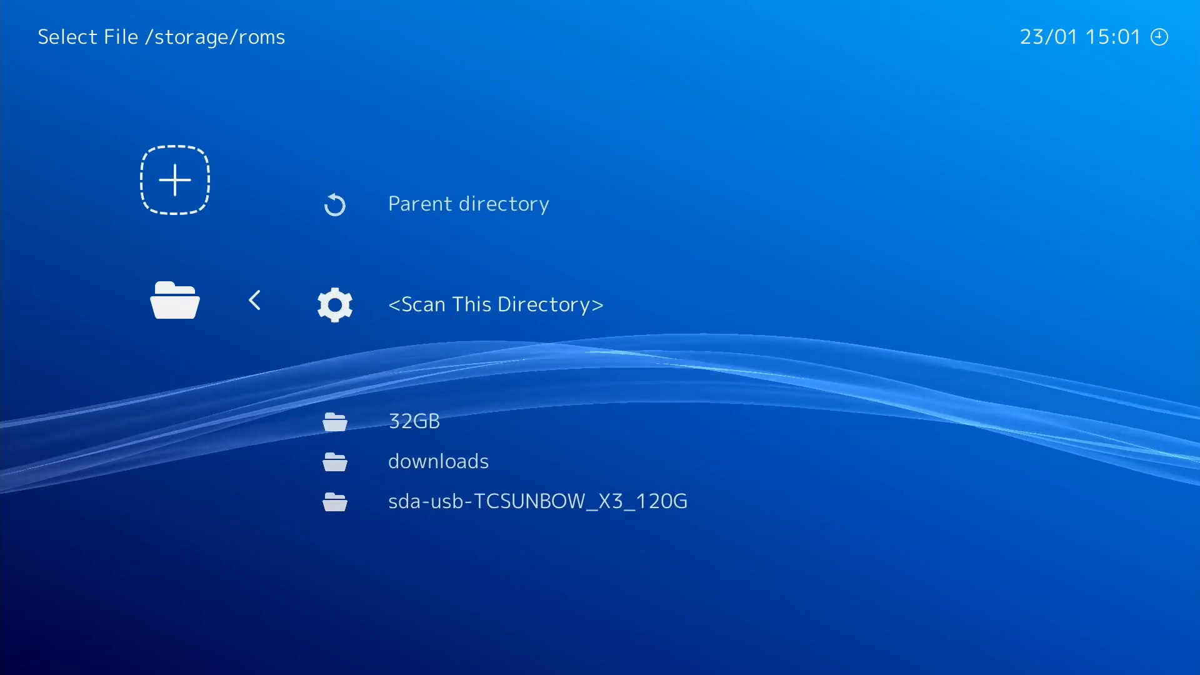
Step: In Lakka's /storage/roms file browser, open the 32GB drive folder
{"action": "scroll", "scroll_direction": "down", "scroll_amount": 3}
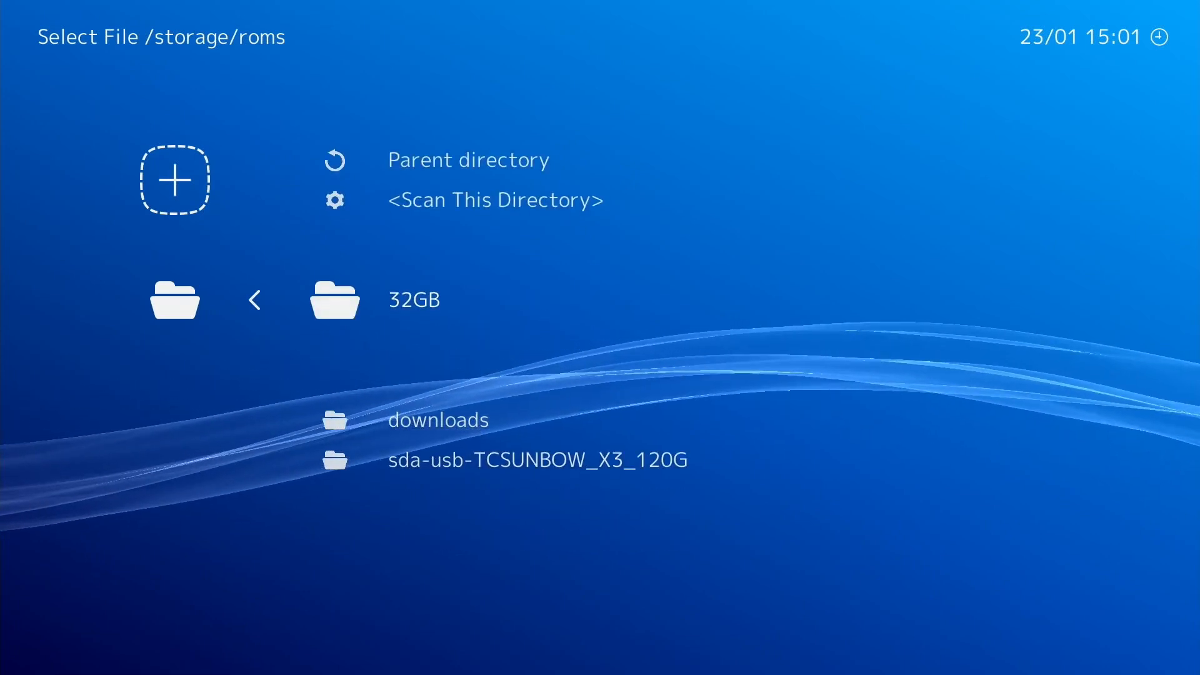
{"action": "left_click", "coordinate": [413, 300]}
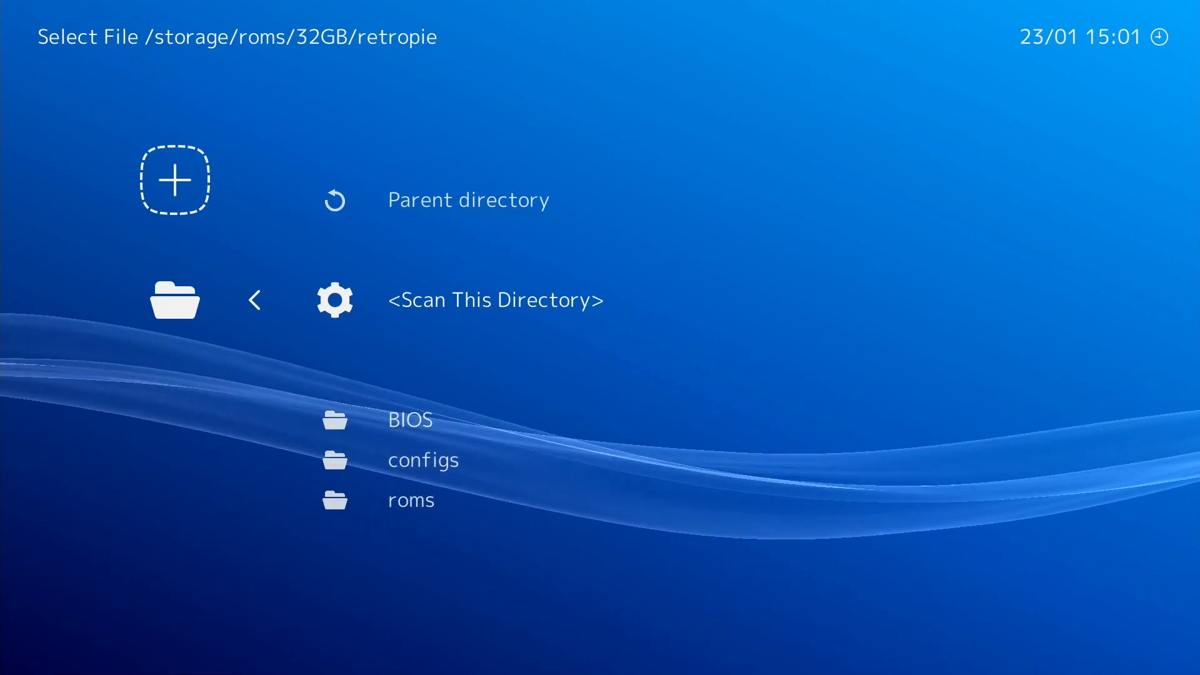
Step: Scan the retropie folder for games and watch the scan progress
{"action": "left_click", "coordinate": [497, 299]}
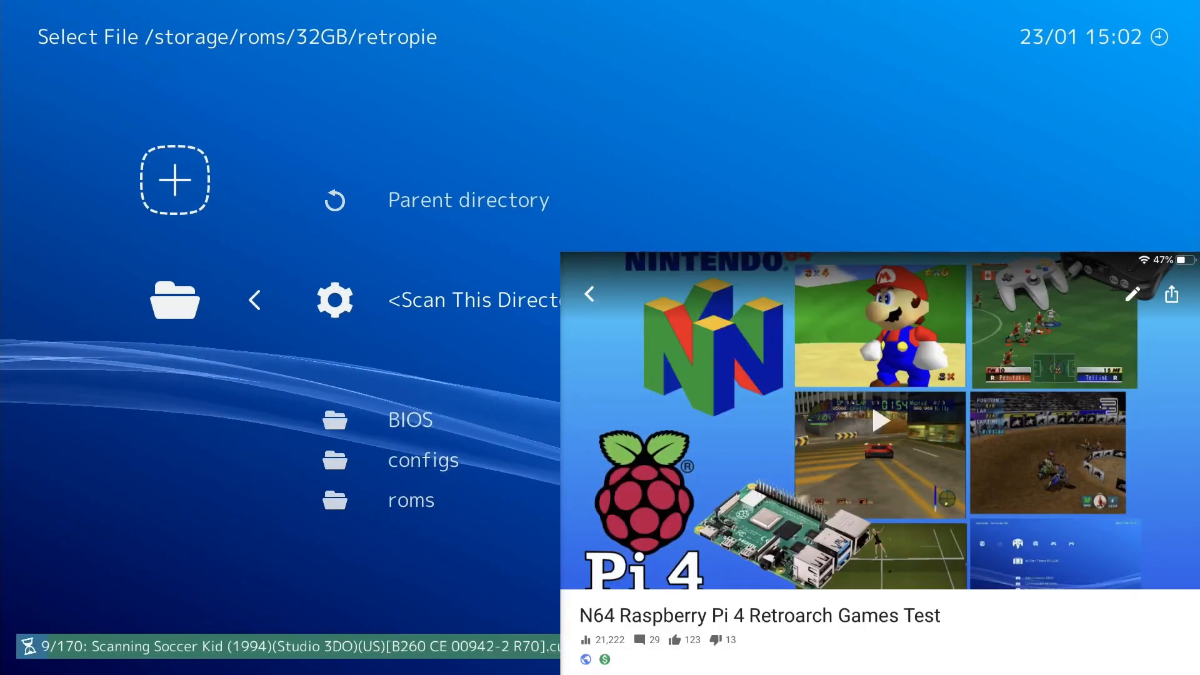
{"action": "scroll", "scroll_direction": "down", "scroll_amount": 3}
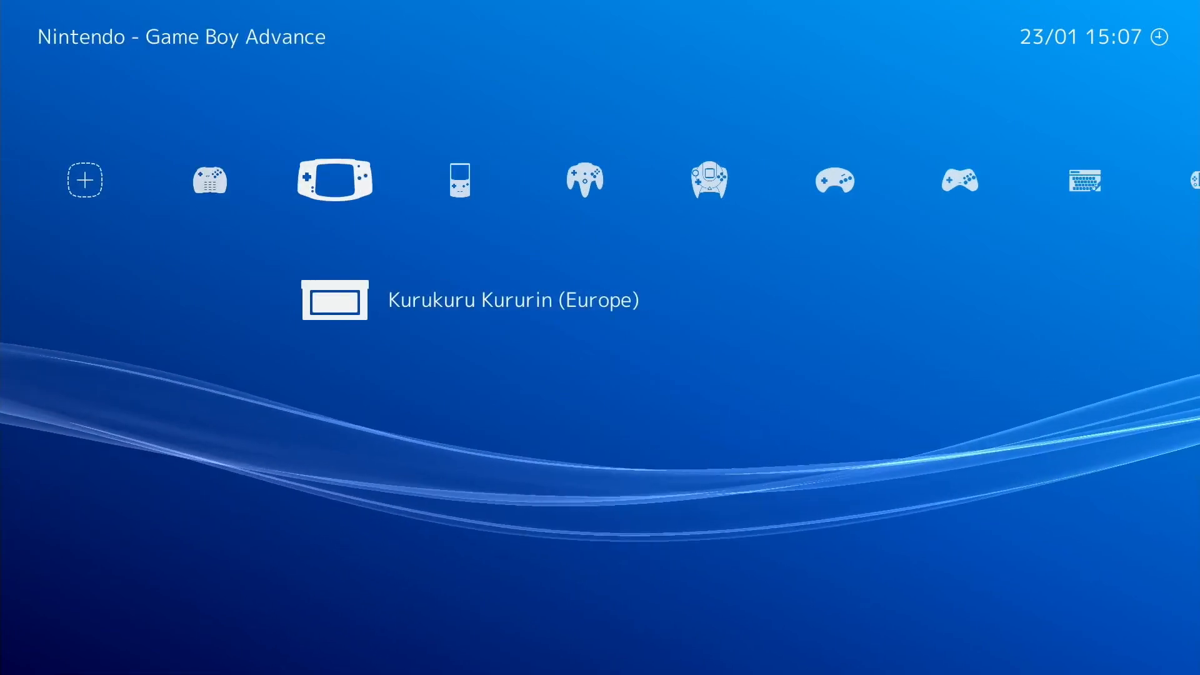
Step: Move right past Game Boy Color to the PlayStation Portable playlist with MX vs. ATV
{"action": "key", "text": "Right"}
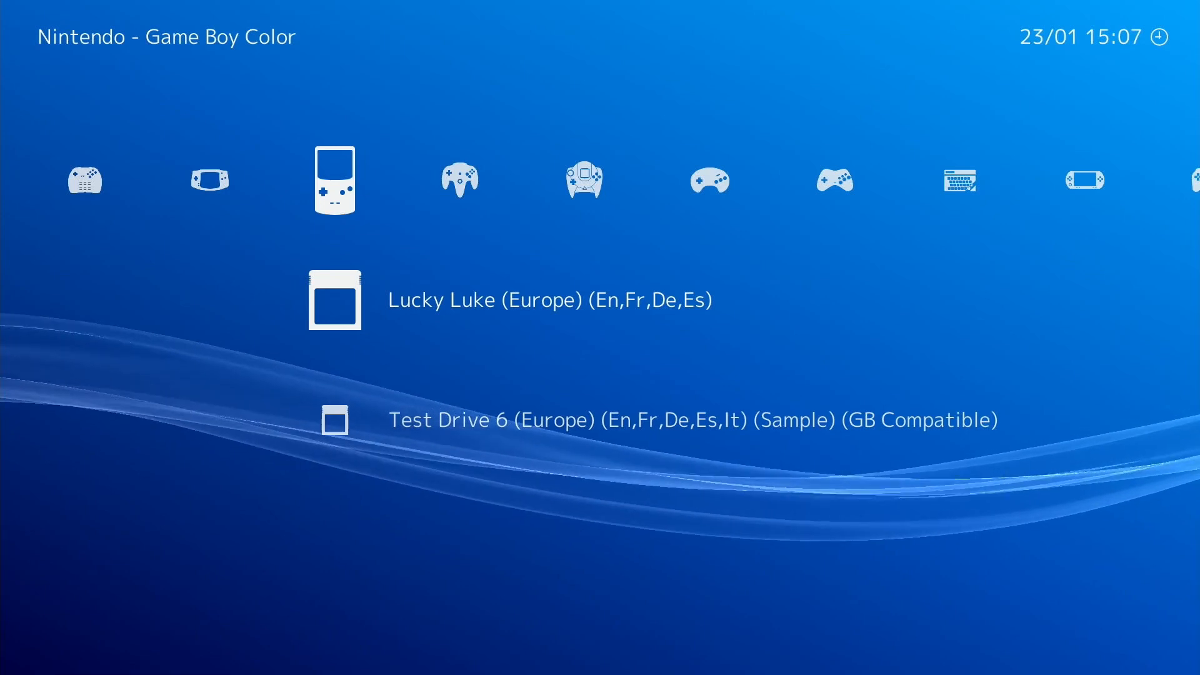
{"action": "key", "text": "Right"}
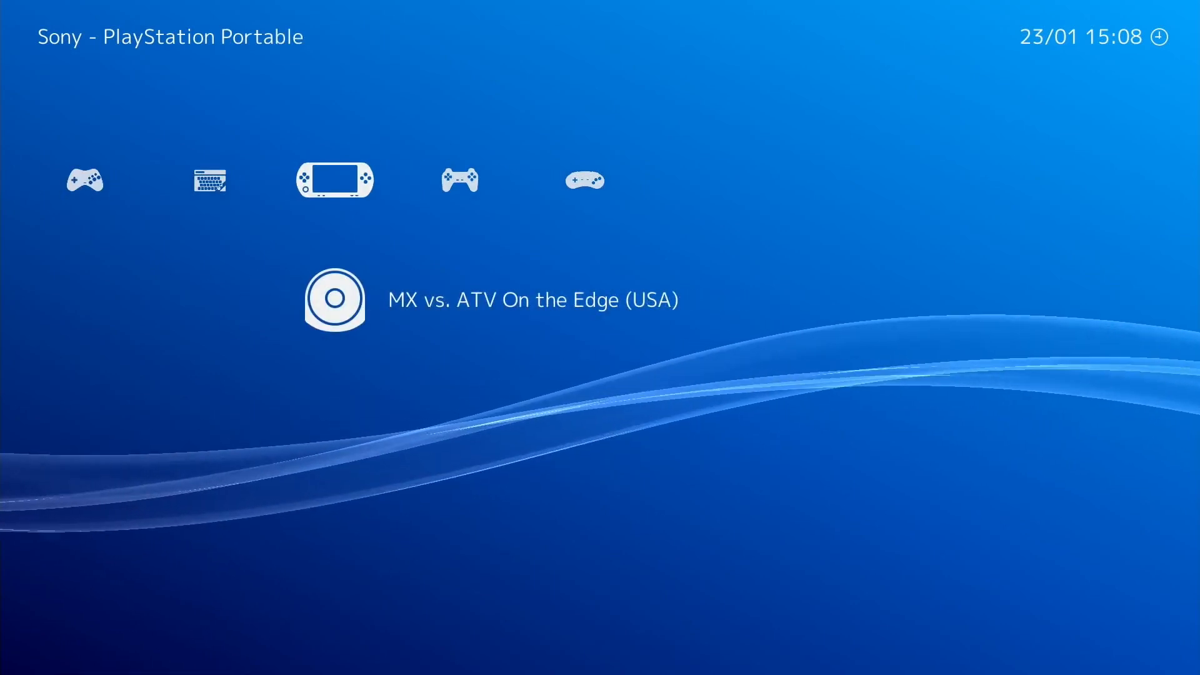
Step: Associate MX vs. ATV On the Edge (USA) with the PPSSPP core and run it
{"action": "left_click", "coordinate": [333, 299]}
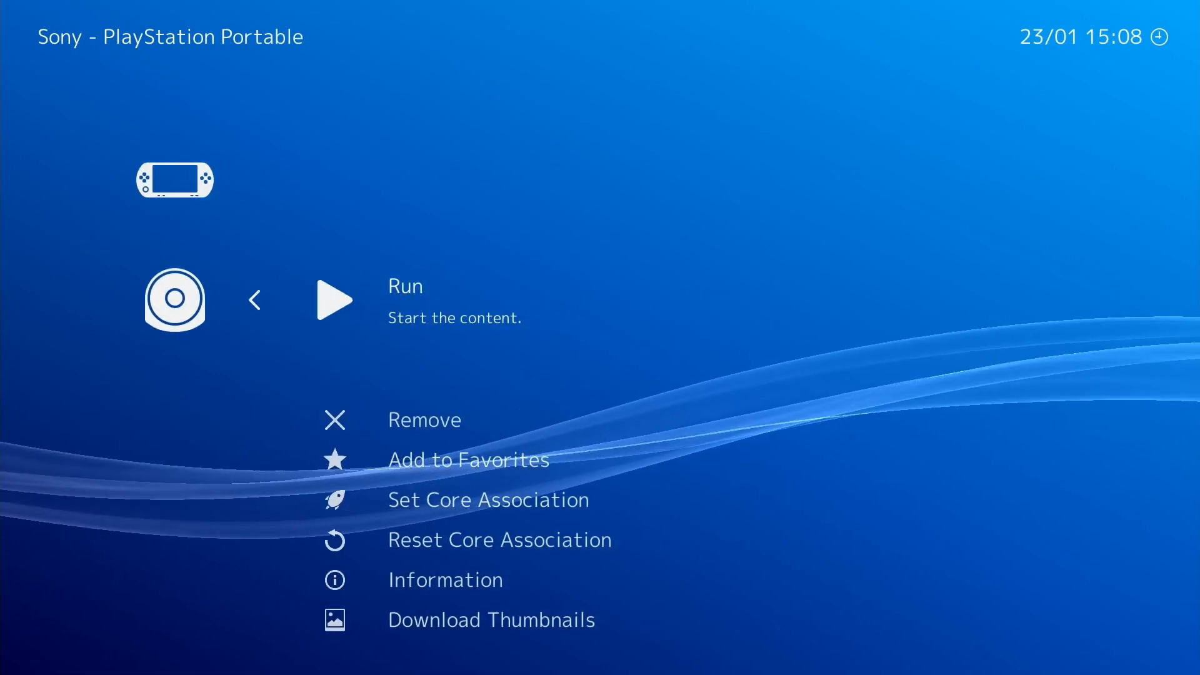
{"action": "left_click", "coordinate": [488, 500]}
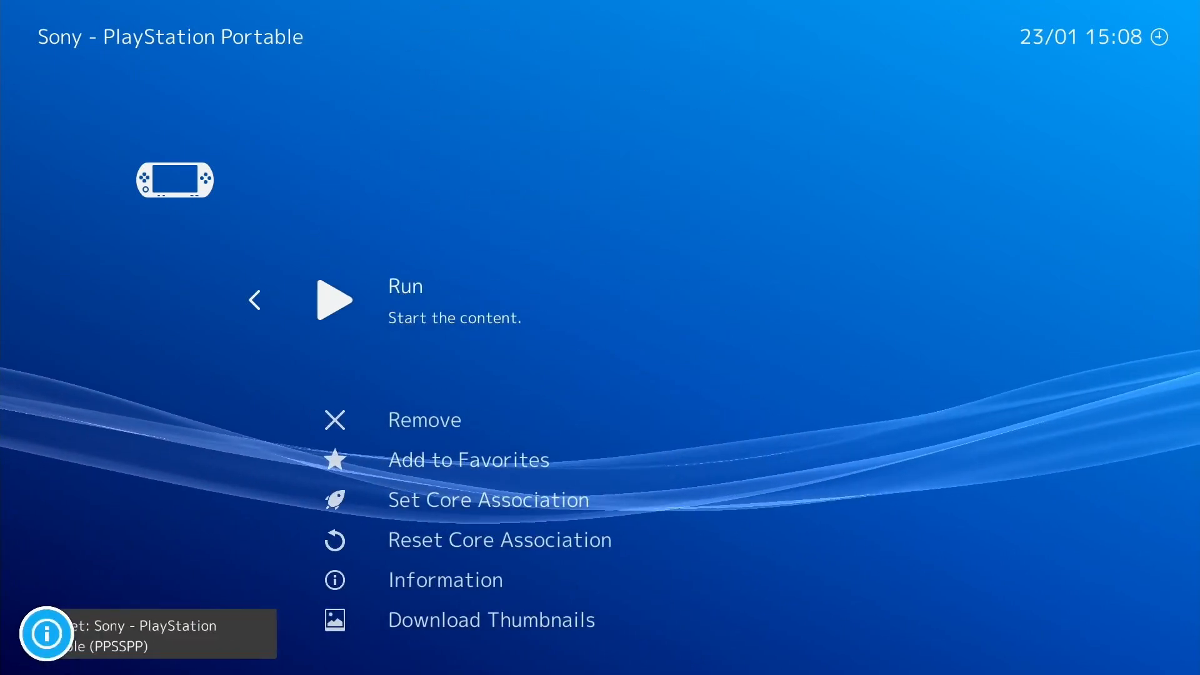
{"action": "left_click", "coordinate": [333, 299]}
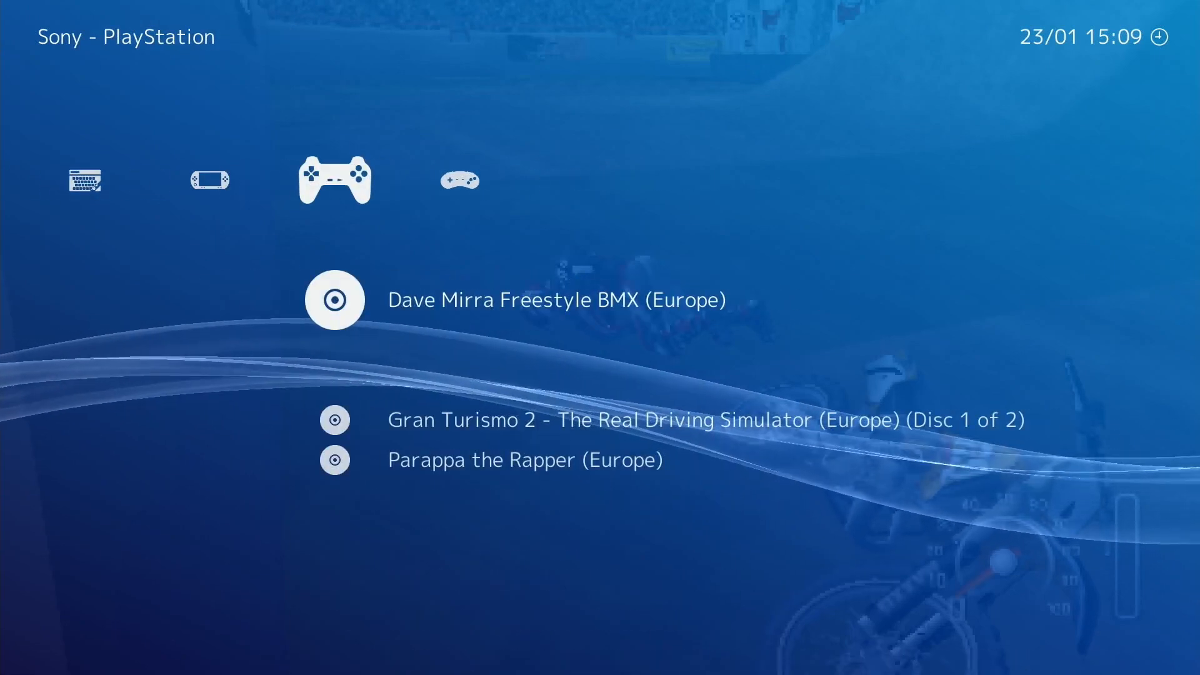
Step: Set Dave Mirra Freestyle BMX (Europe) to the PCSX ReARMed core and launch it
{"action": "left_click", "coordinate": [334, 300]}
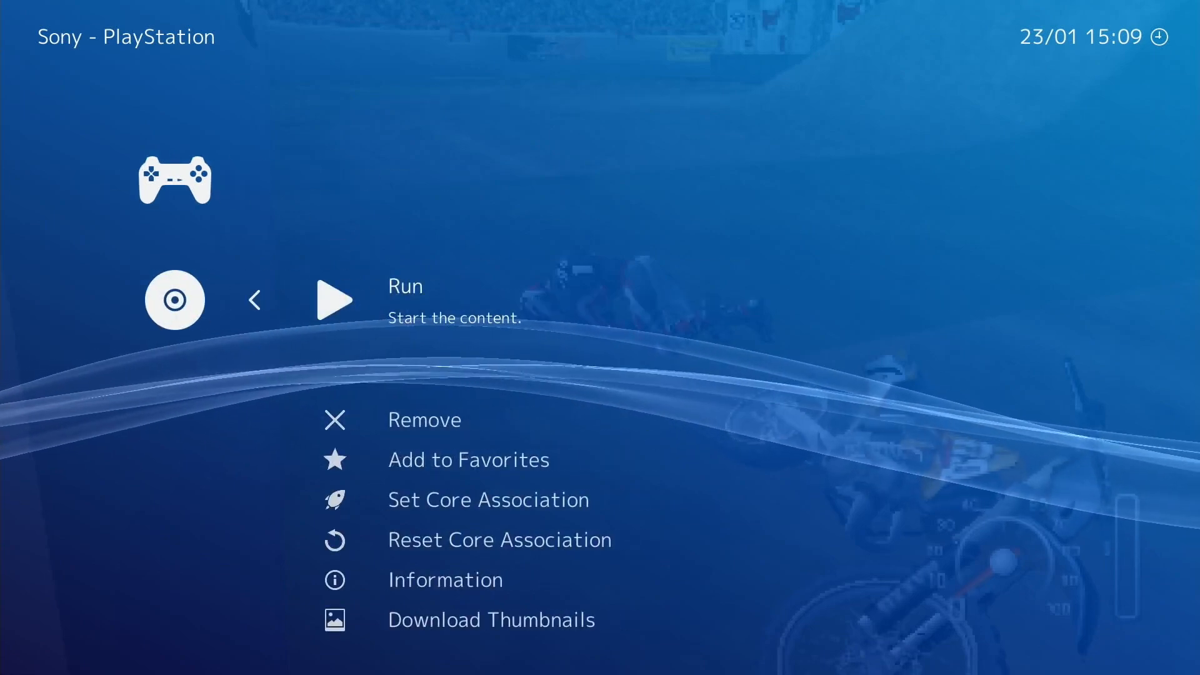
{"action": "left_click", "coordinate": [487, 500]}
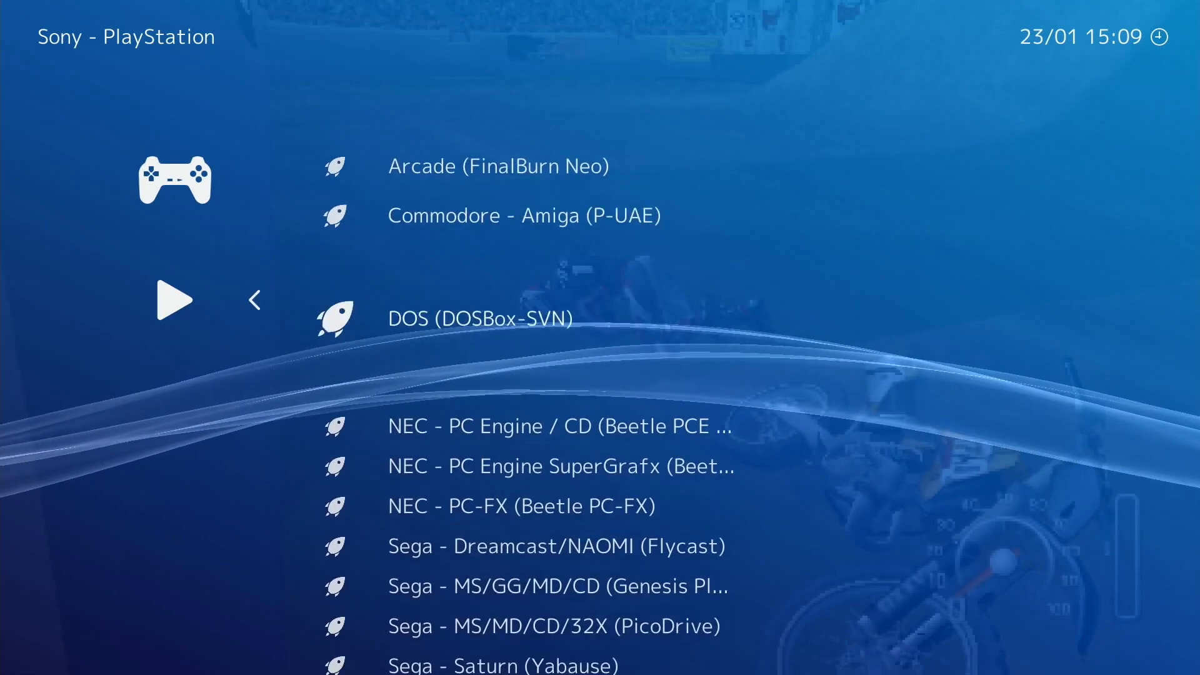
{"action": "scroll", "scroll_direction": "down", "scroll_amount": 3}
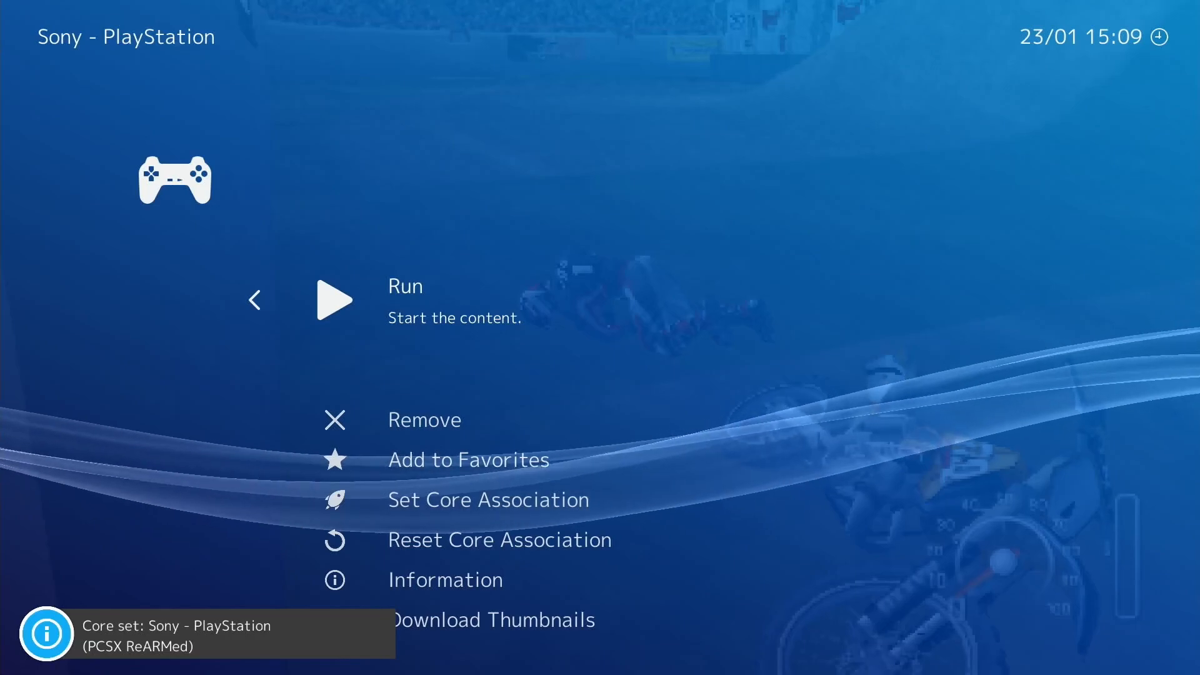
{"action": "left_click", "coordinate": [335, 300]}
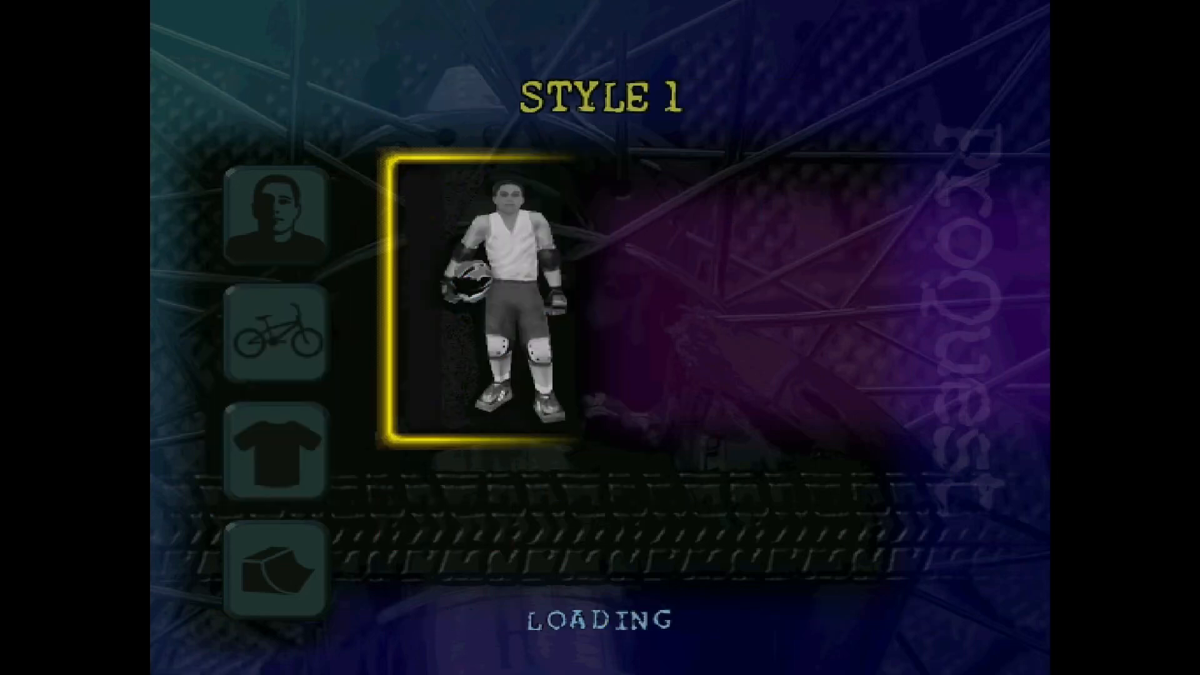
Step: Continue past Dave Mirra's loading screen and start pedalling in the first bike level
{"action": "left_click", "coordinate": [277, 576]}
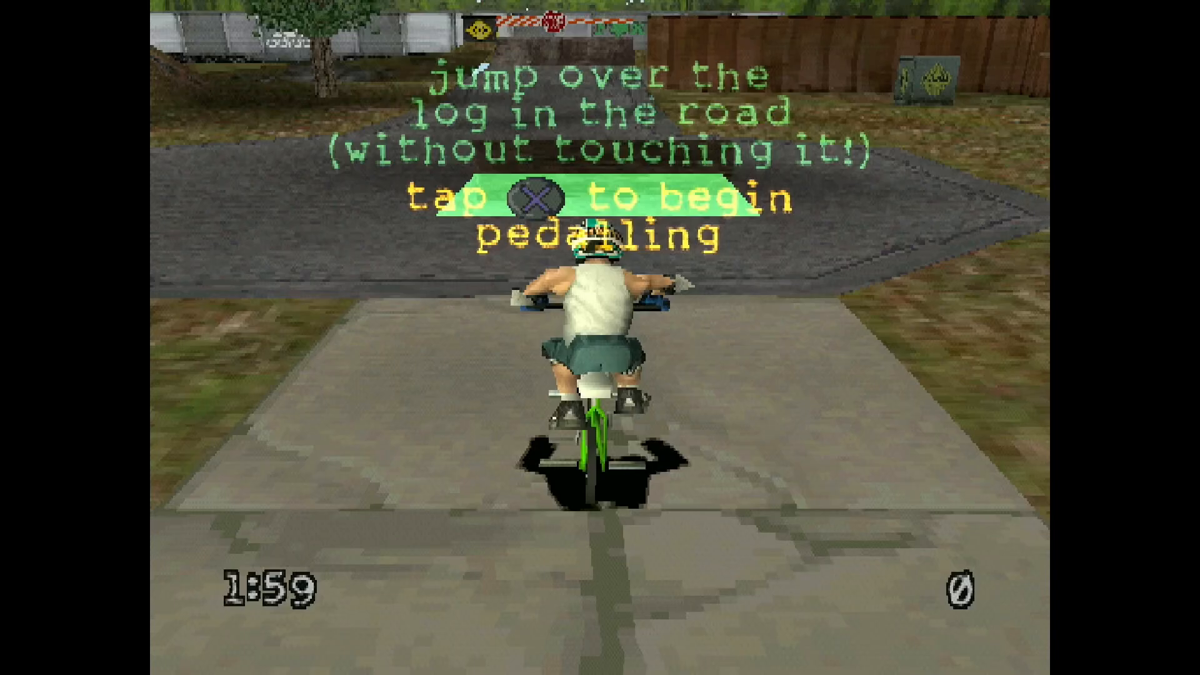
{"action": "key", "text": "x"}
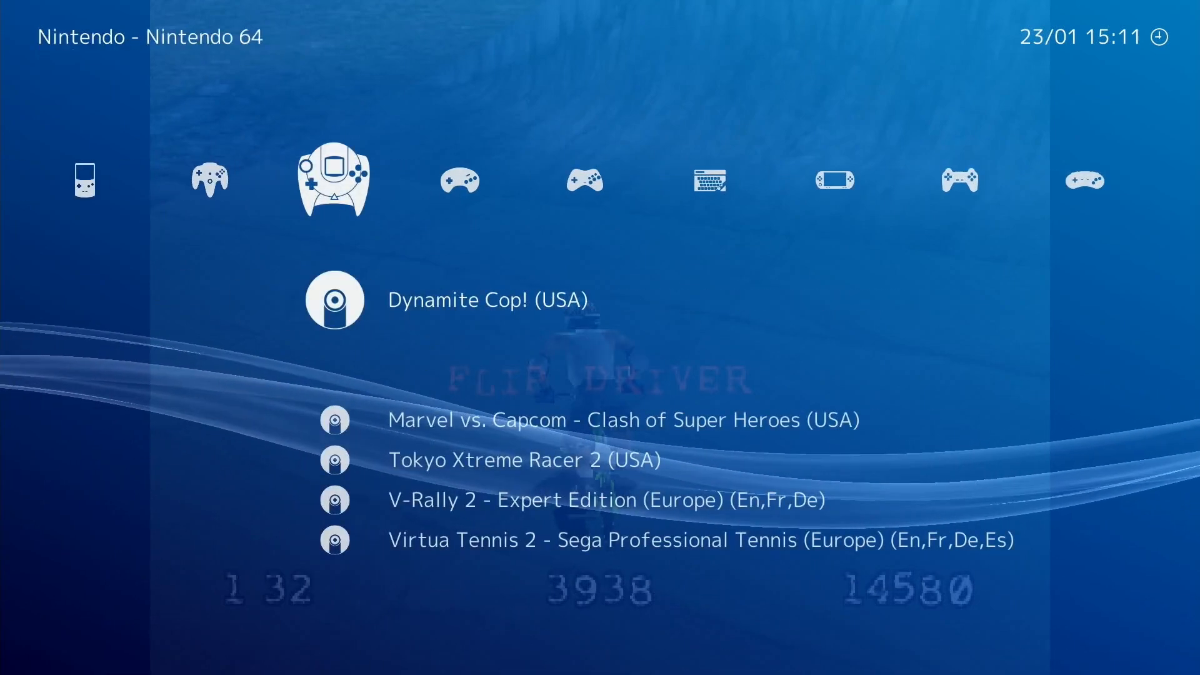
Step: Leave the BMX game and scroll through the playlists to the Main Menu's Load Content
{"action": "scroll", "scroll_direction": "left", "scroll_amount": 3}
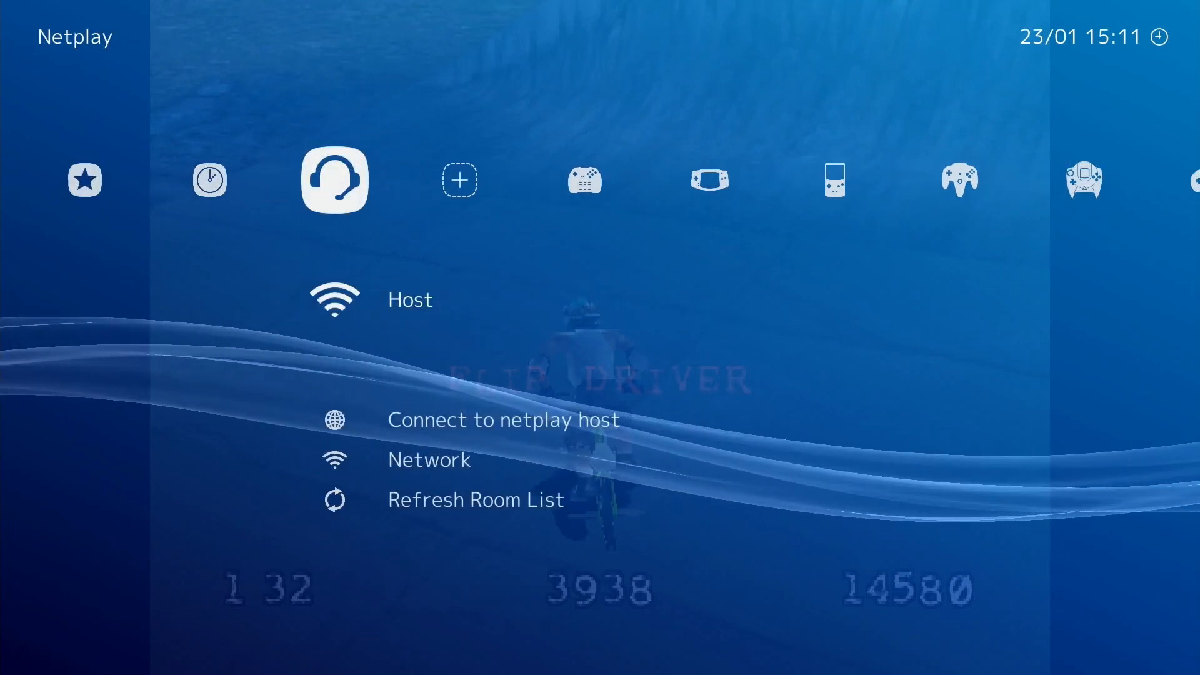
{"action": "scroll", "scroll_direction": "right", "scroll_amount": 3}
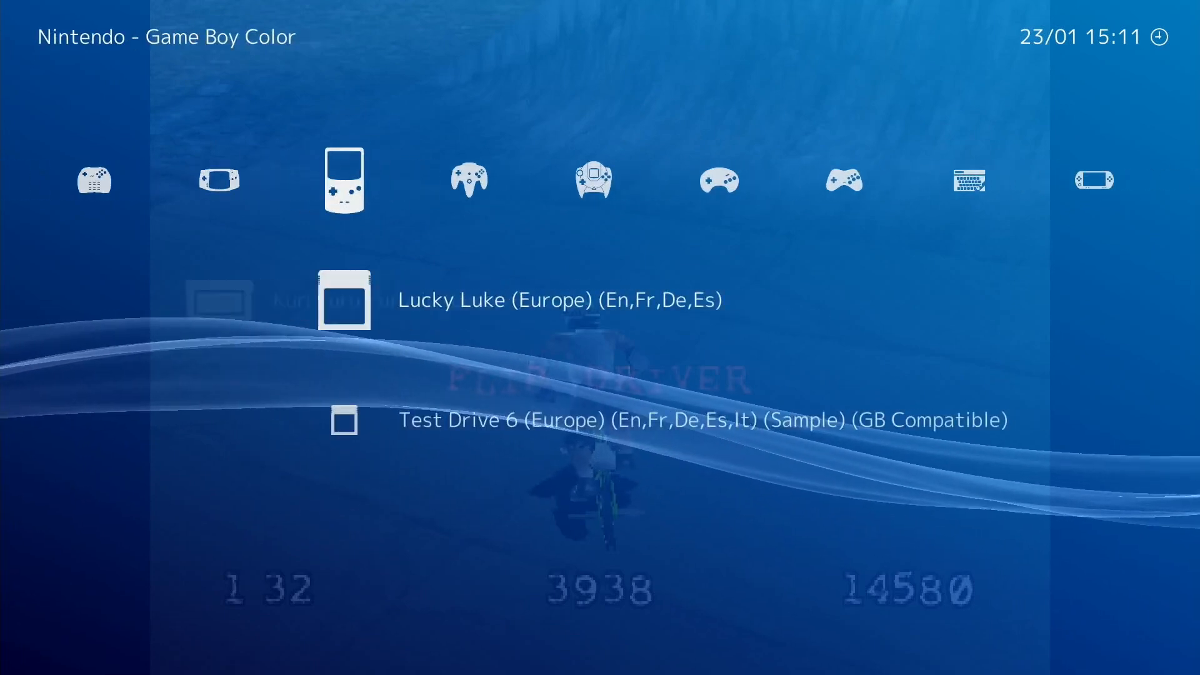
{"action": "scroll", "scroll_direction": "right", "scroll_amount": 3}
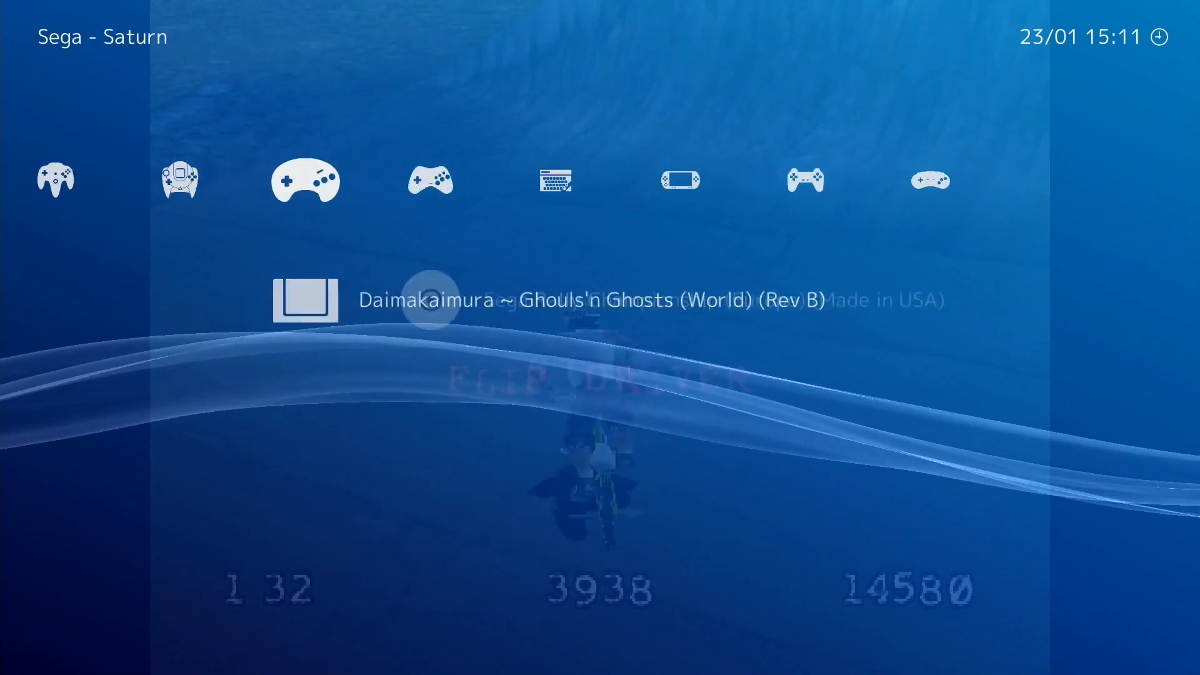
{"action": "scroll", "scroll_direction": "left", "scroll_amount": 3}
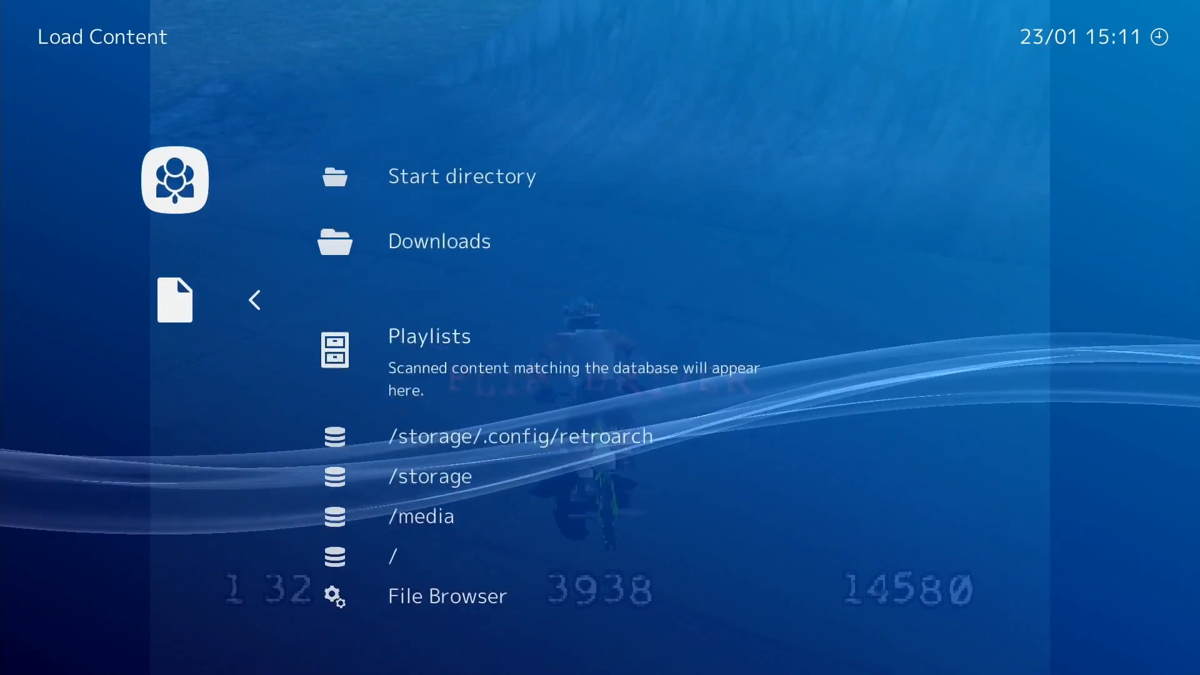
{"action": "left_click", "coordinate": [428, 476]}
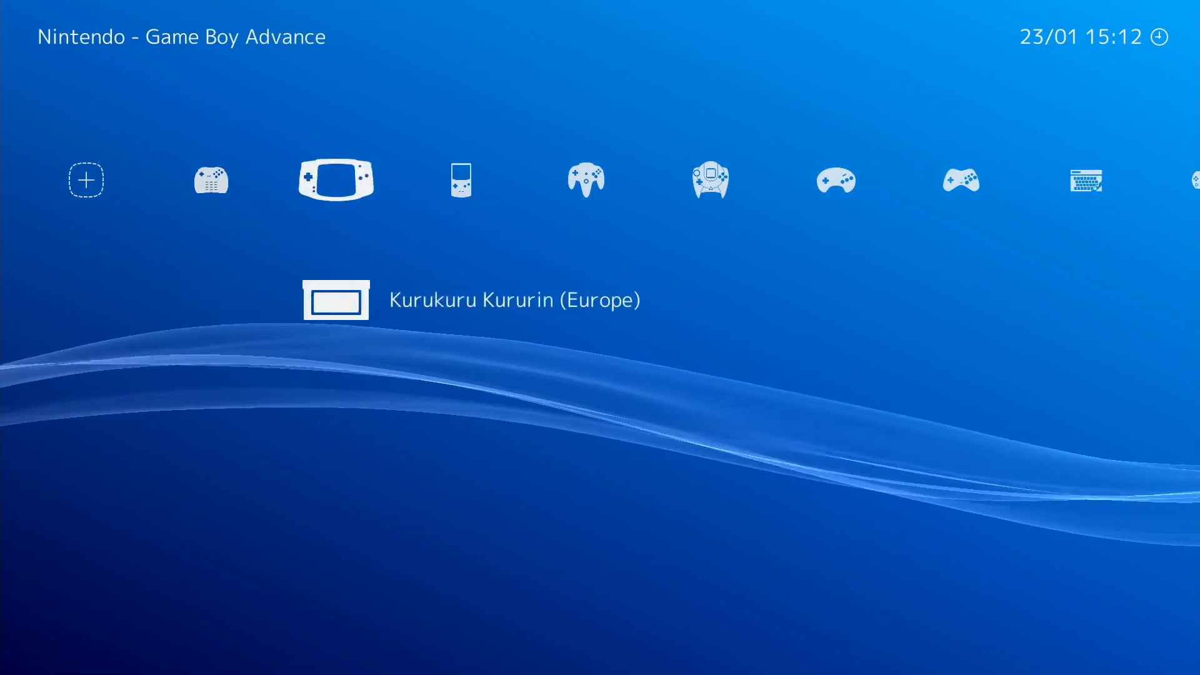
Step: Move from Game Boy Advance to the Sega Dreamcast playlist
{"action": "key", "text": "Right"}
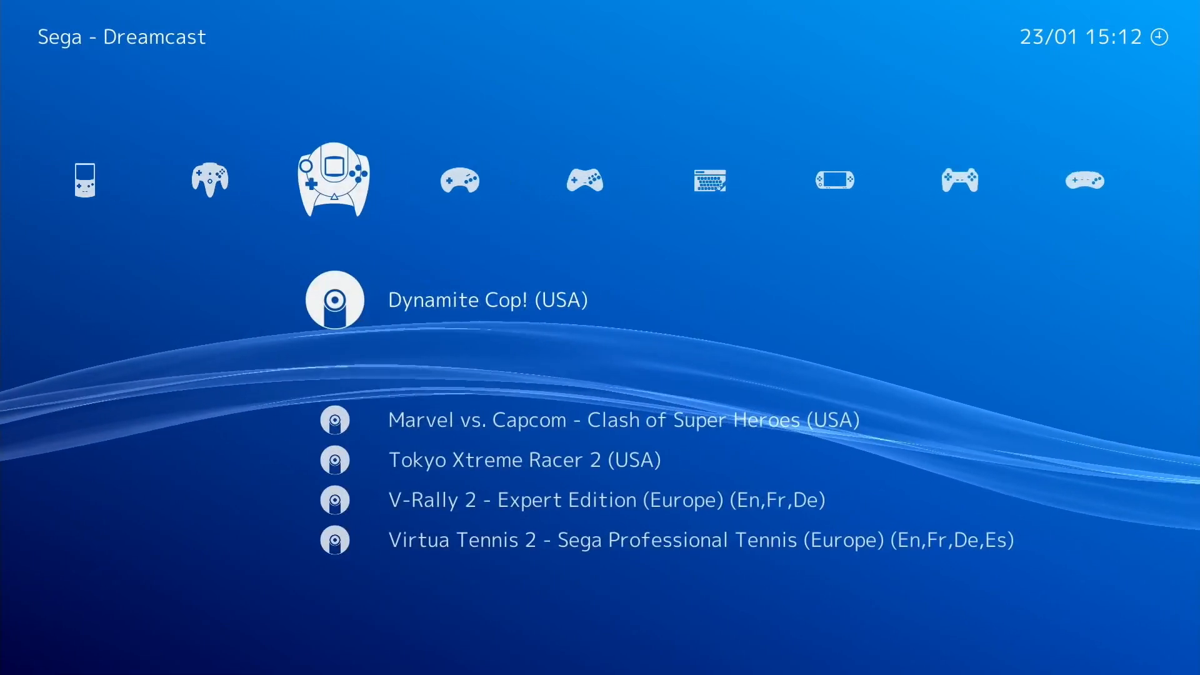